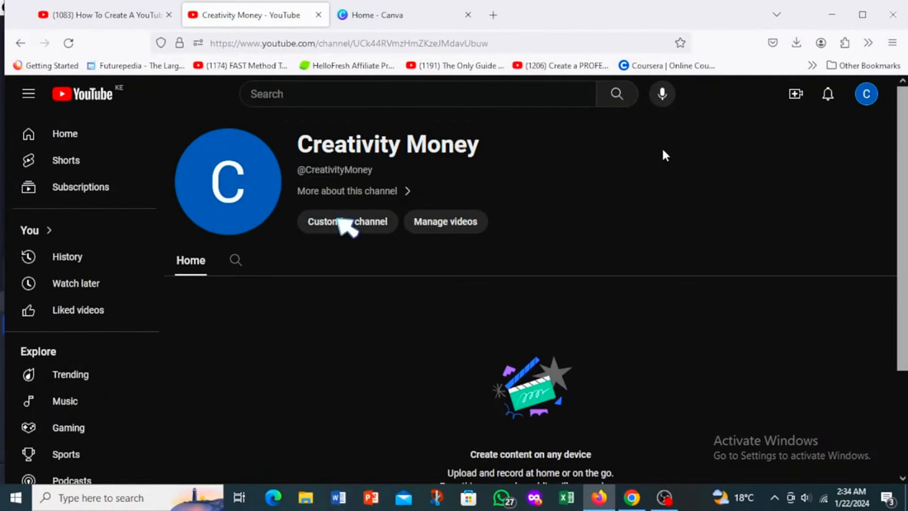
# - Enter channel customization, dismiss the Studio welcome dialog and show the Branding options
pyautogui.click(347, 221)
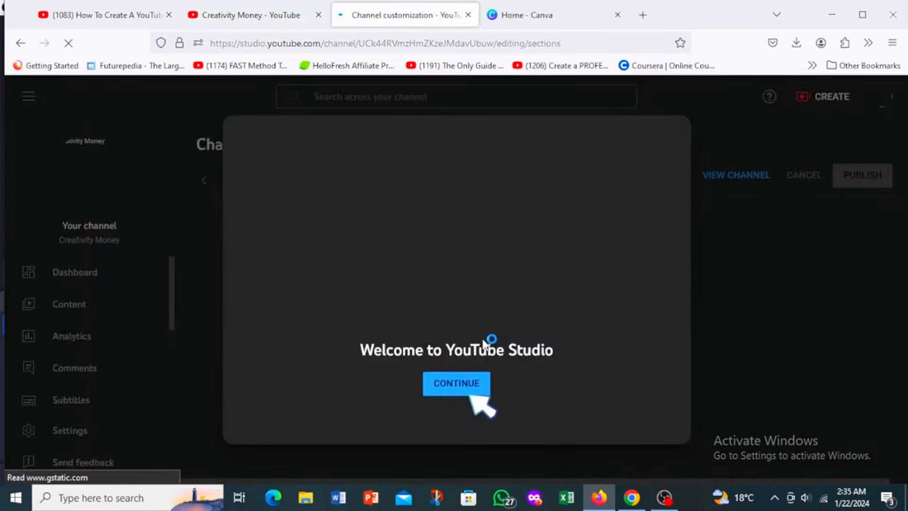
pyautogui.click(456, 383)
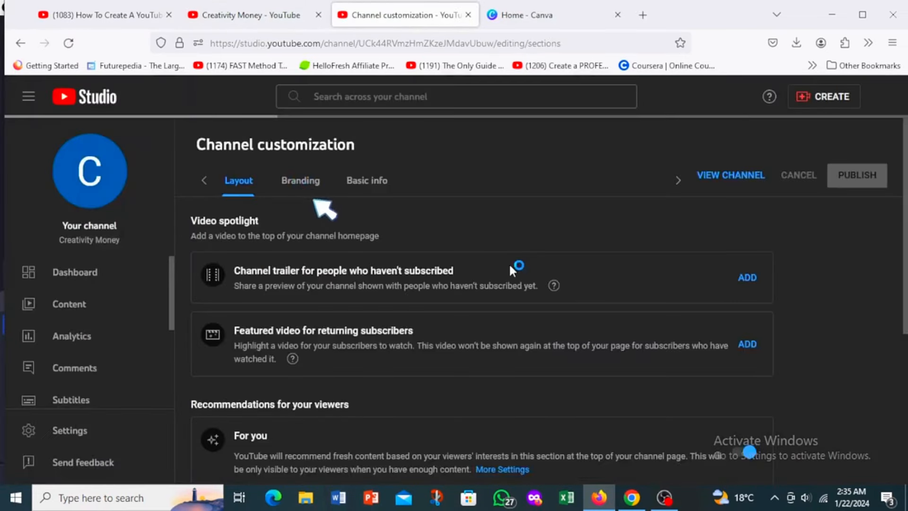
pyautogui.click(301, 180)
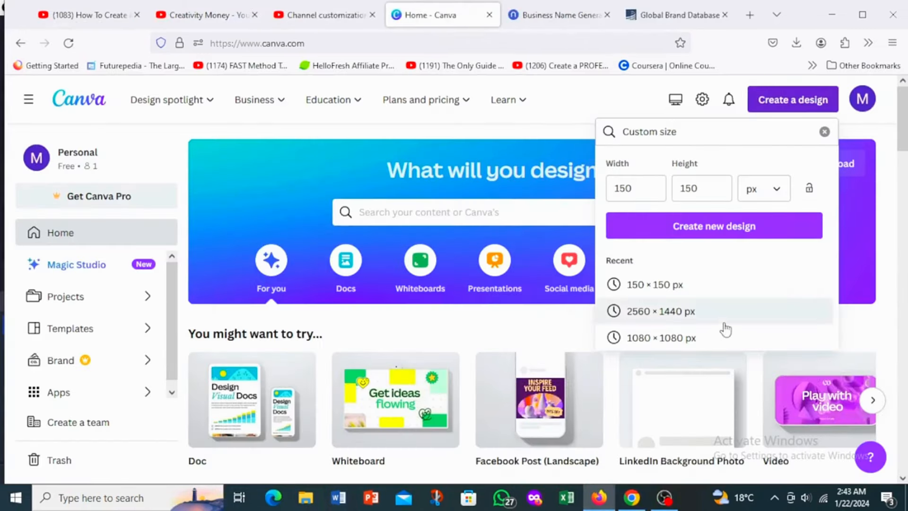
# - Start a new Canva design using the recent 2560 × 1440 px custom size
pyautogui.click(636, 189)
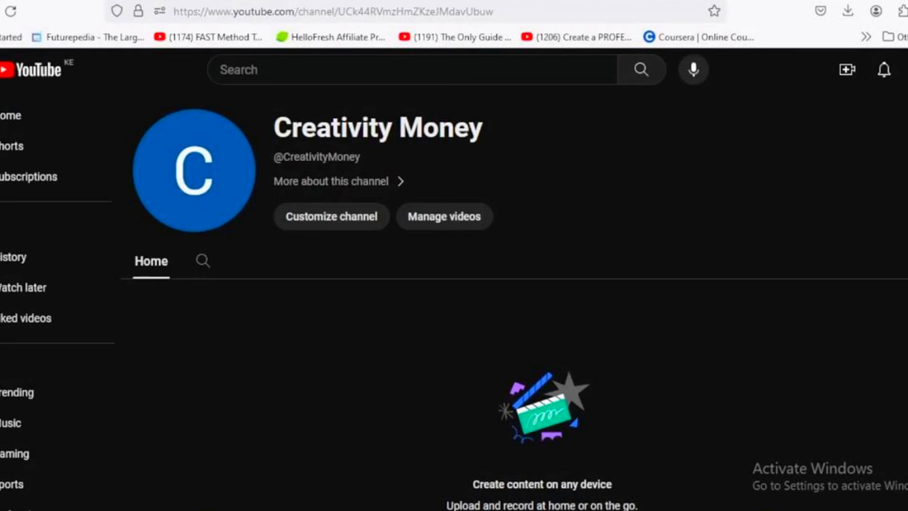
# - Go from the account menu into YouTube Studio and reach Settings > Channel basic info
pyautogui.click(858, 70)
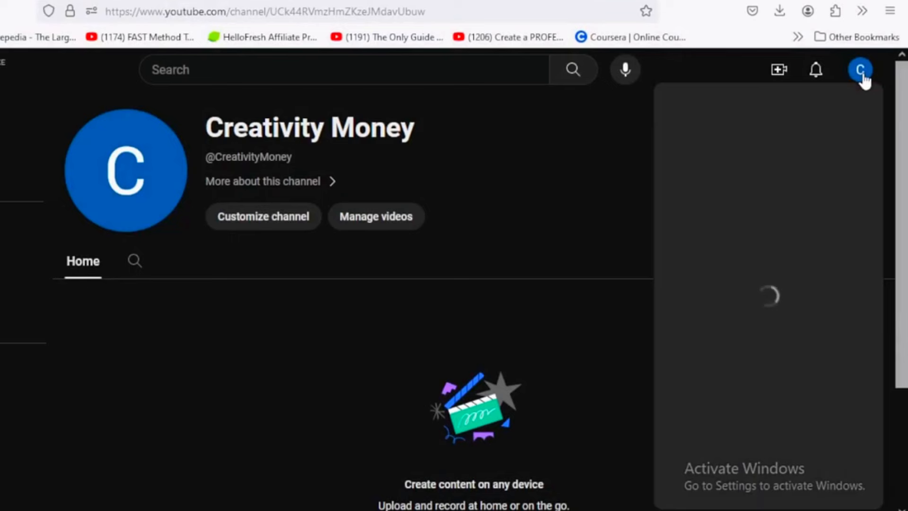
pyautogui.click(861, 70)
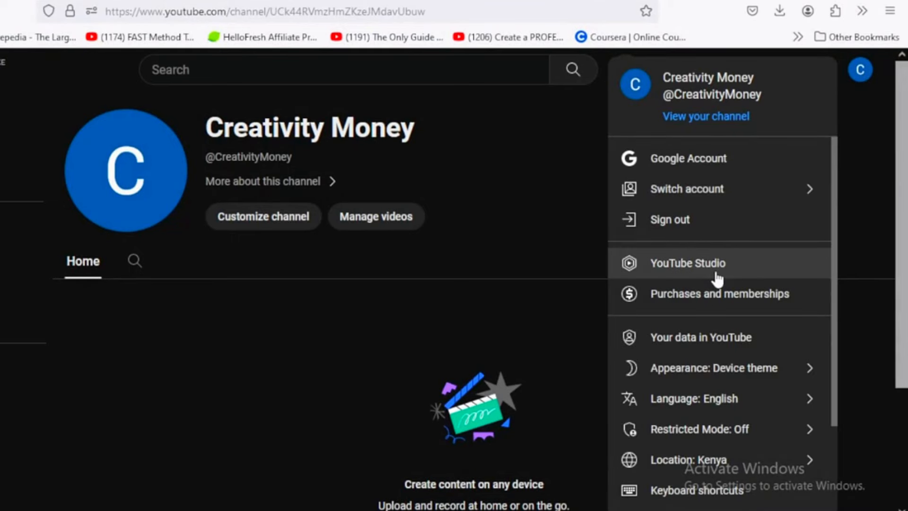
pyautogui.click(688, 263)
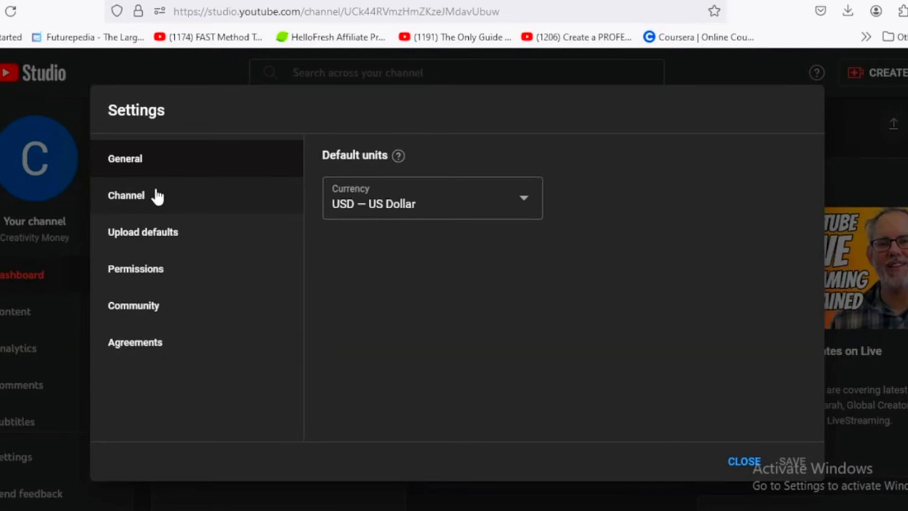
pyautogui.click(126, 195)
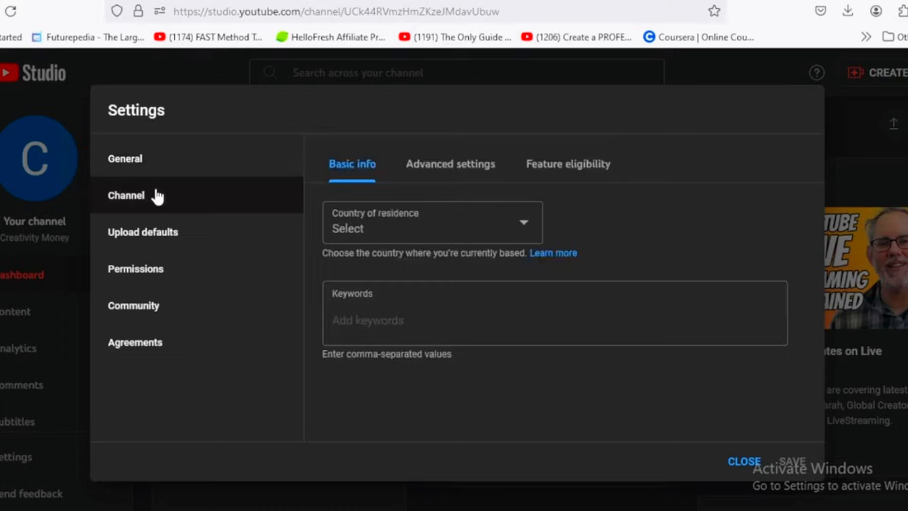
pyautogui.click(432, 222)
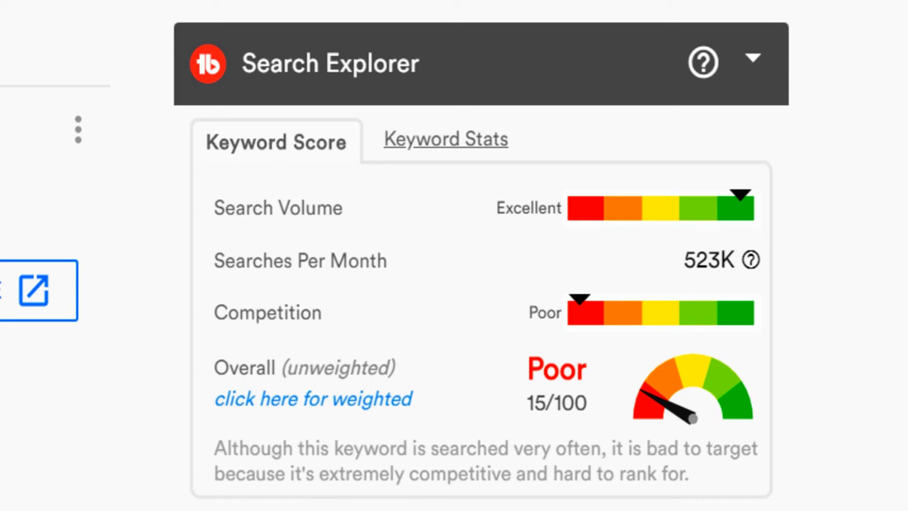
# - Search YouTube for tubebuddy to research keyword scores for the channel
pyautogui.click(446, 140)
pyautogui.write('tubebuddy')
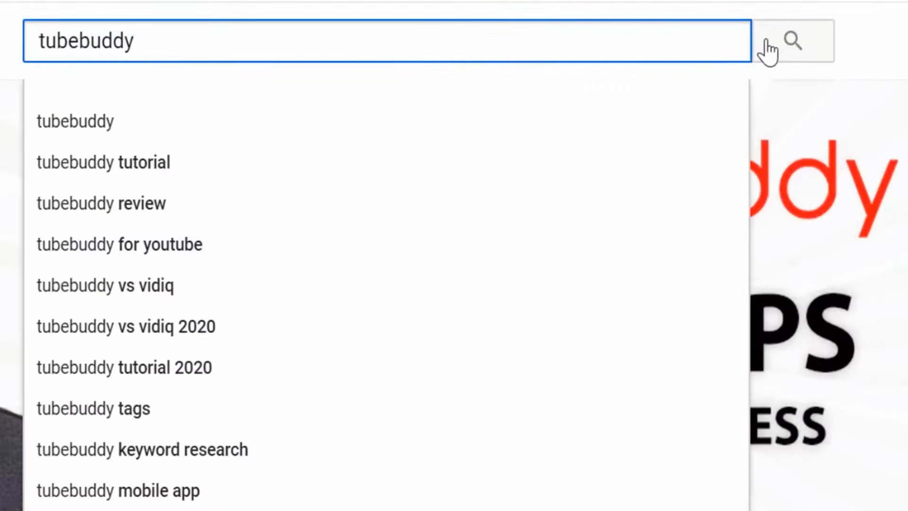
pyautogui.click(795, 39)
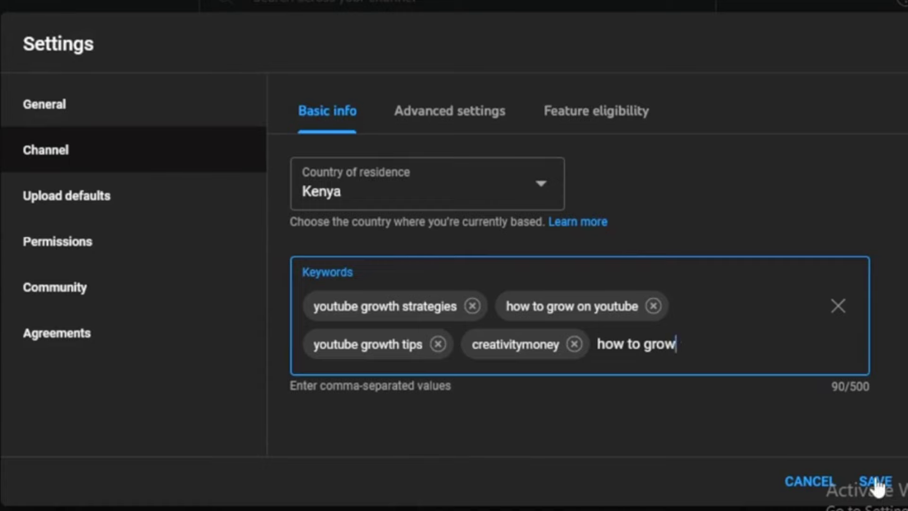
# - Save the country and keywords, review feature eligibility requirements, then close the settings
pyautogui.click(450, 168)
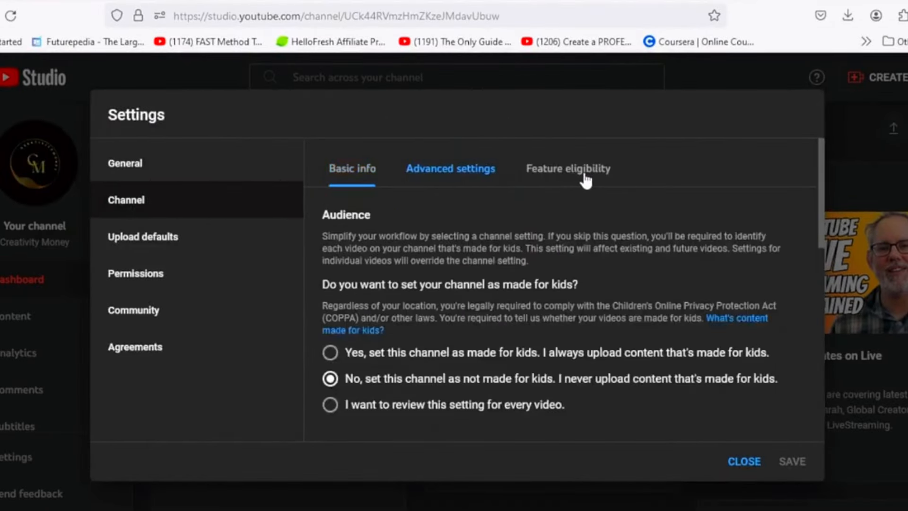
pyautogui.click(567, 168)
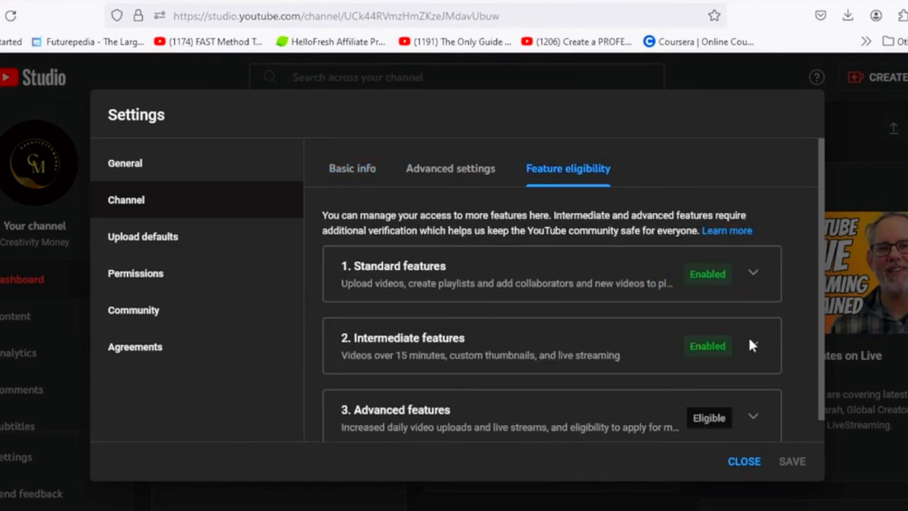
pyautogui.click(754, 339)
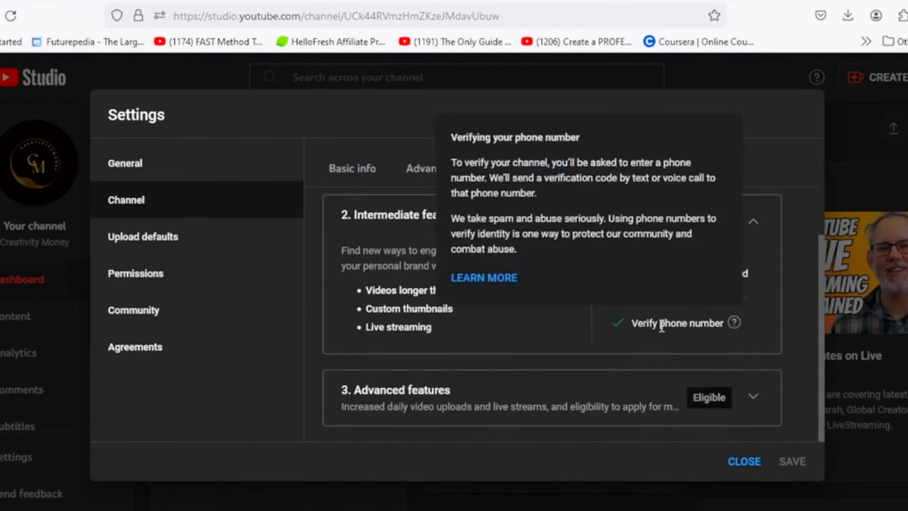
pyautogui.moveTo(721, 305)
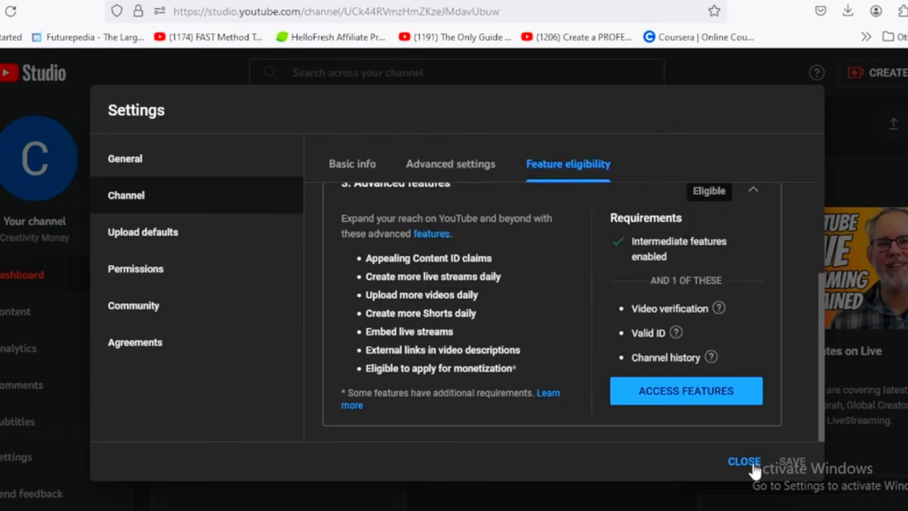
pyautogui.click(745, 461)
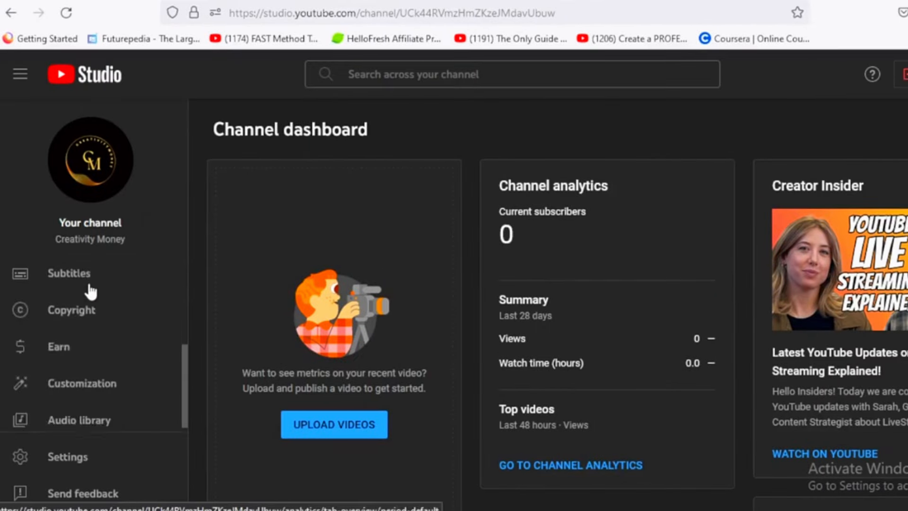
# - Review the Basic info customization down to the links, then view the public channel page
pyautogui.click(81, 383)
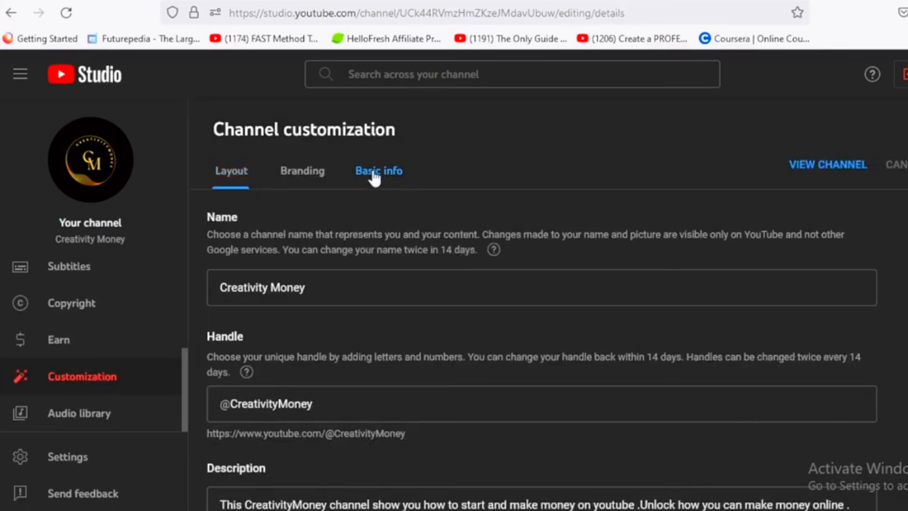
pyautogui.scroll(-3)
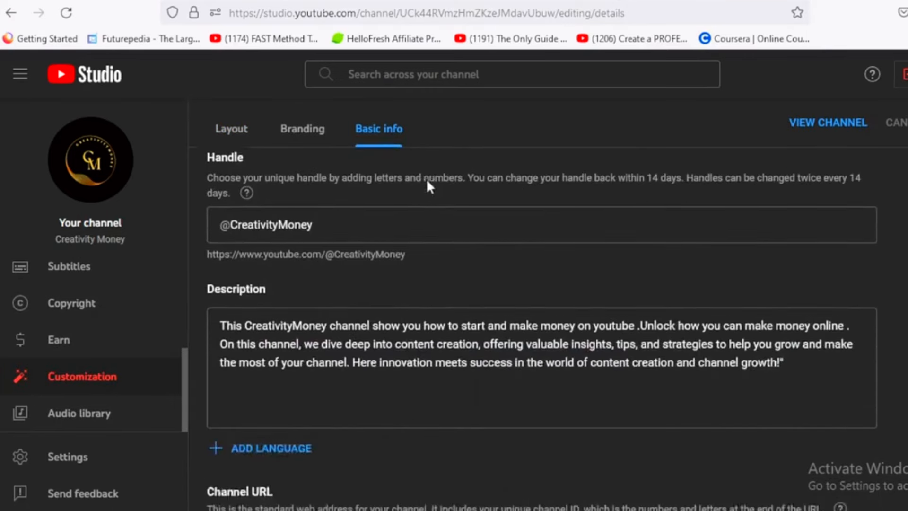
pyautogui.scroll(-3)
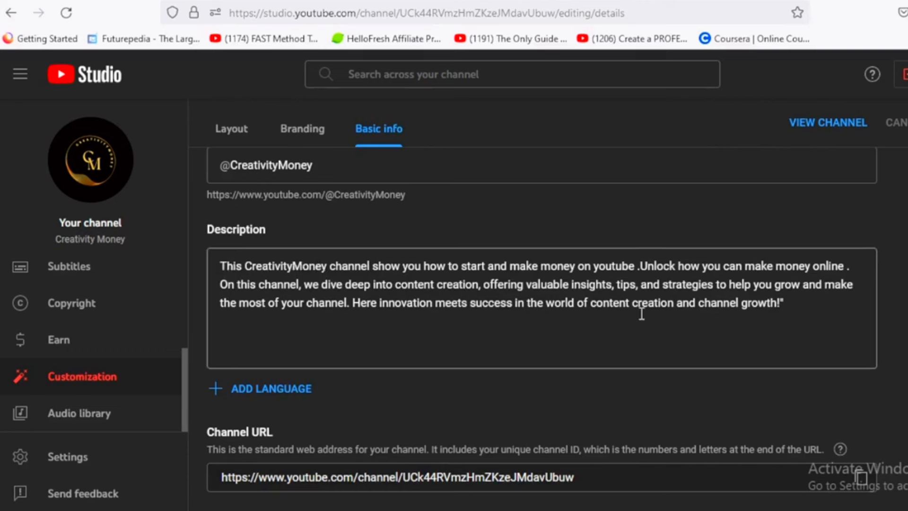
pyautogui.moveTo(797, 281)
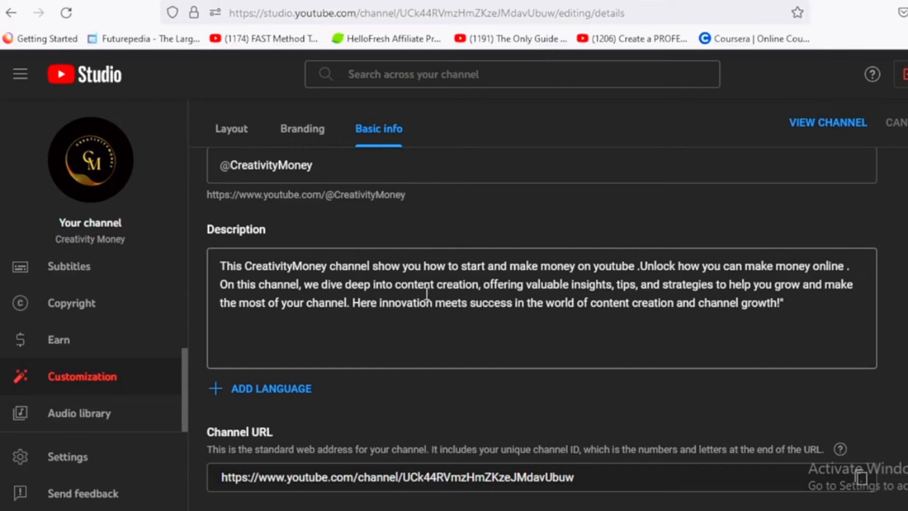
pyautogui.moveTo(895, 322)
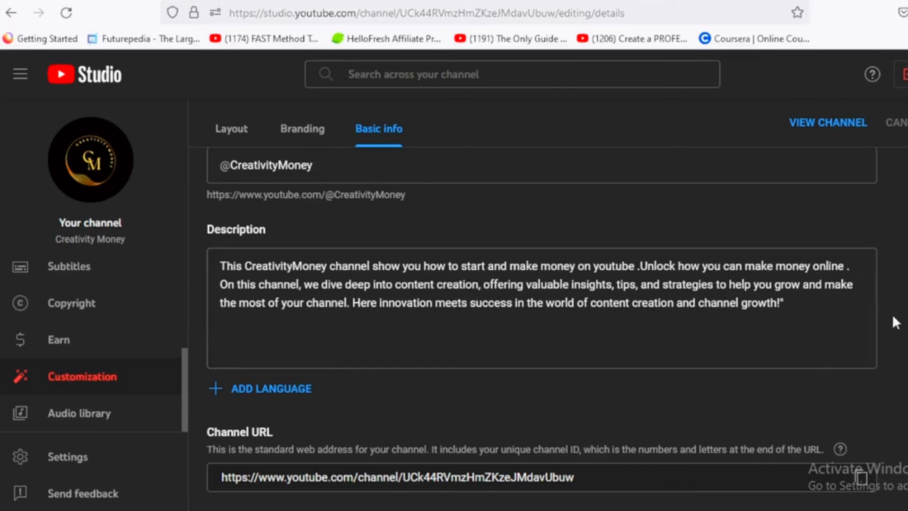
pyautogui.scroll(-3)
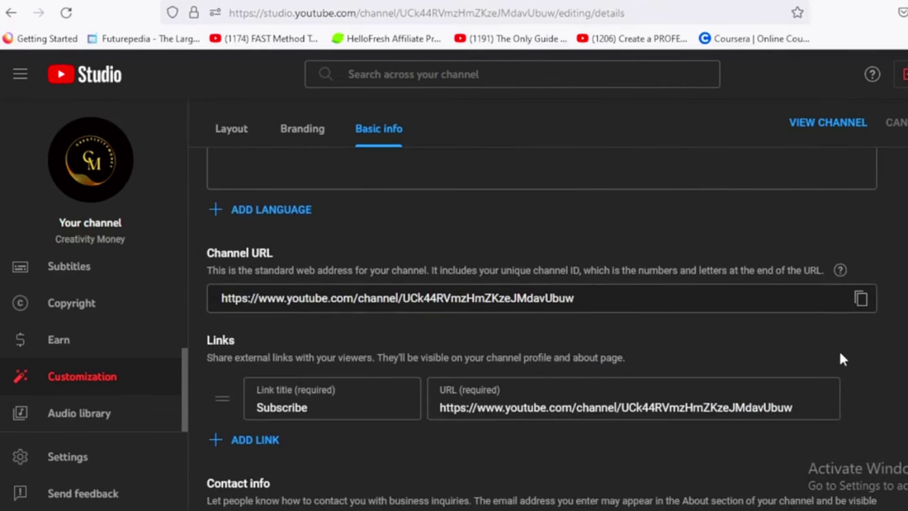
pyautogui.click(627, 408)
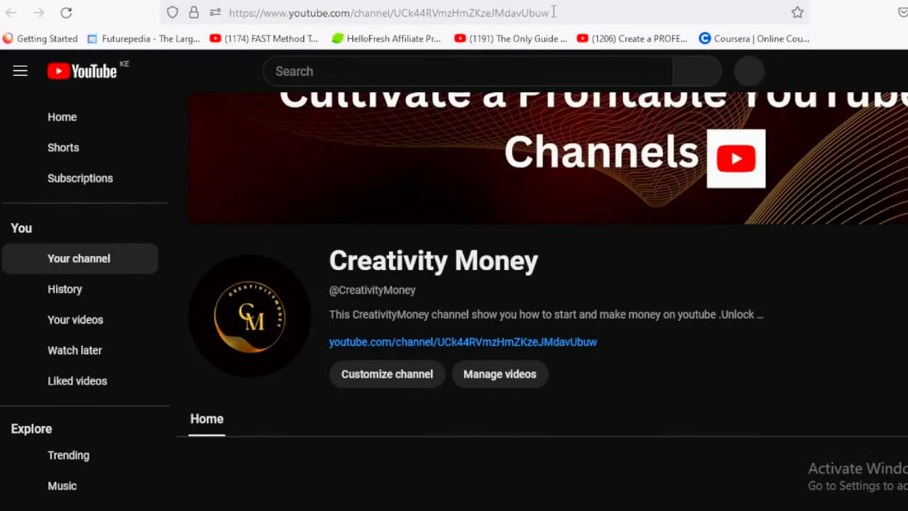
# - Enter the business contact email address ending in .com into the channel's Contact info
pyautogui.click(401, 12)
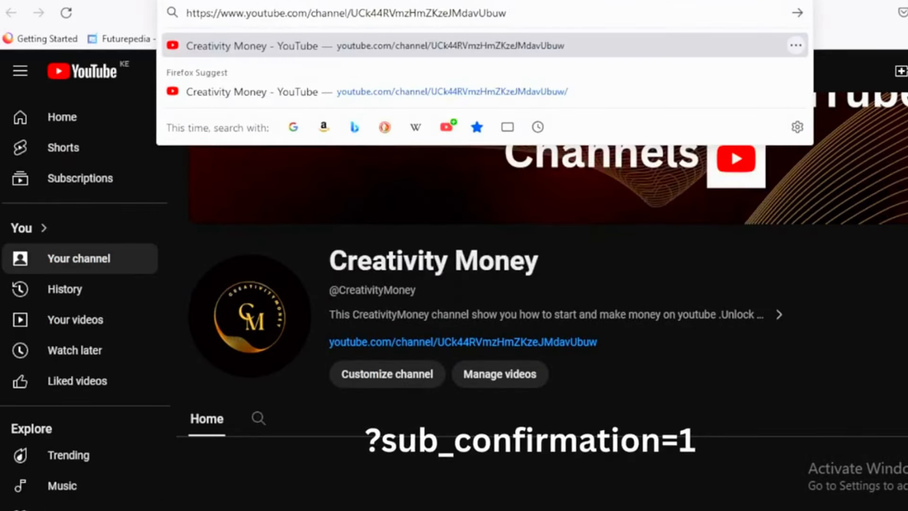
pyautogui.write('?sub-confirmation=1')
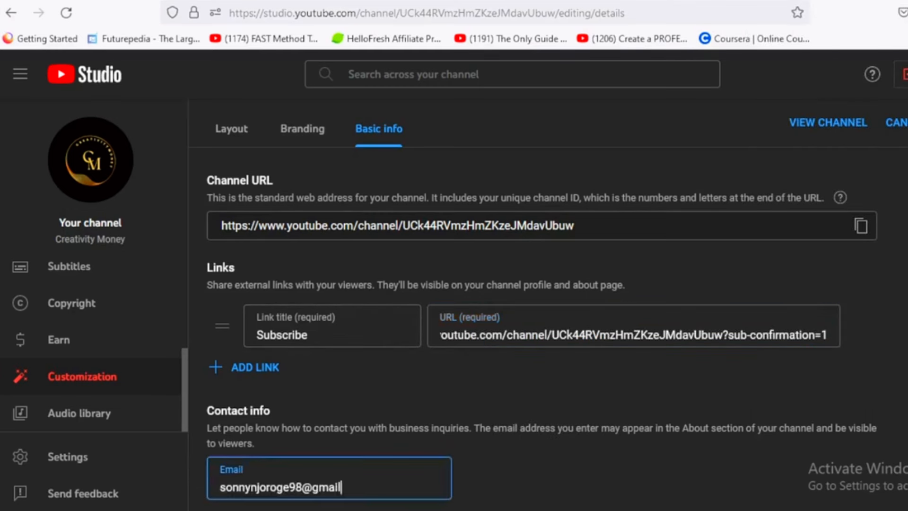
pyautogui.write('.')
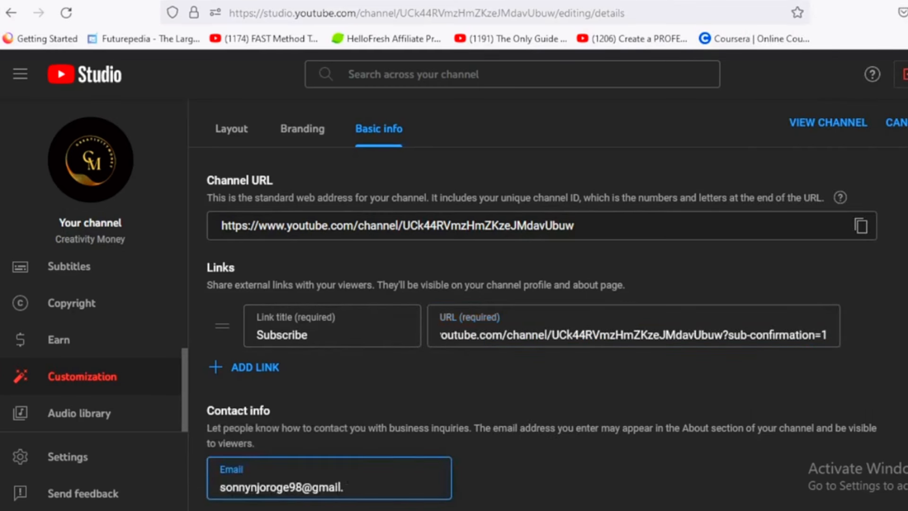
pyautogui.write('com')
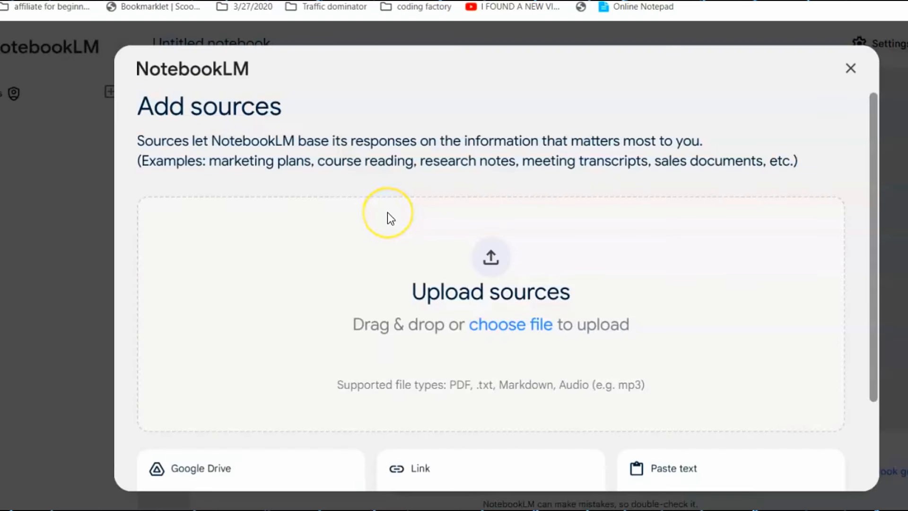
pyautogui.moveTo(389, 218)
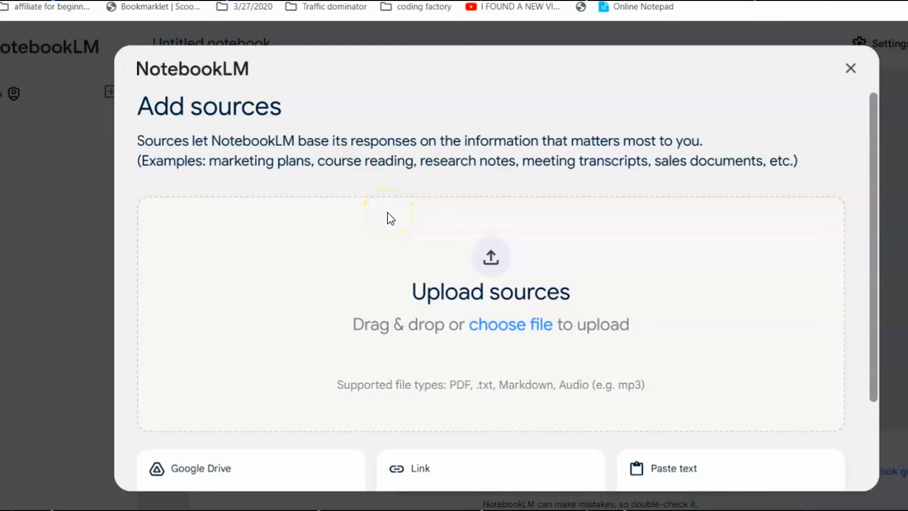
pyautogui.moveTo(446, 330)
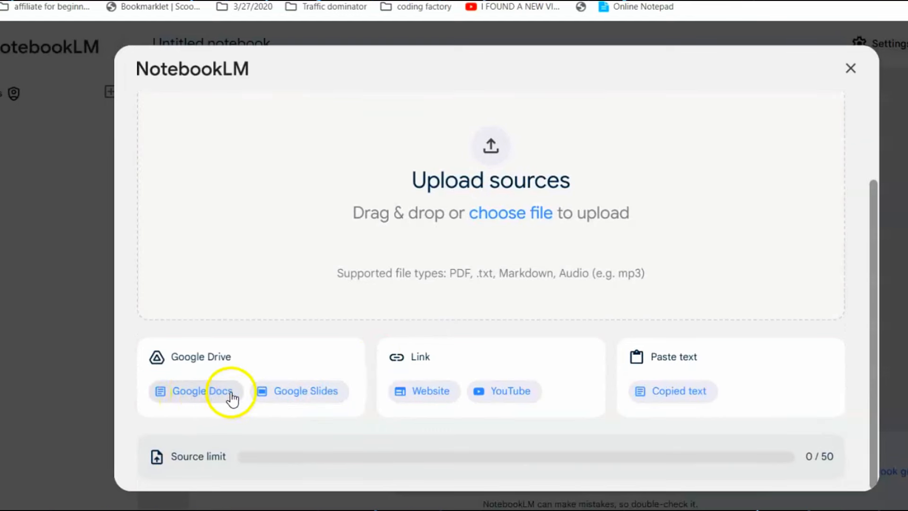
pyautogui.moveTo(429, 397)
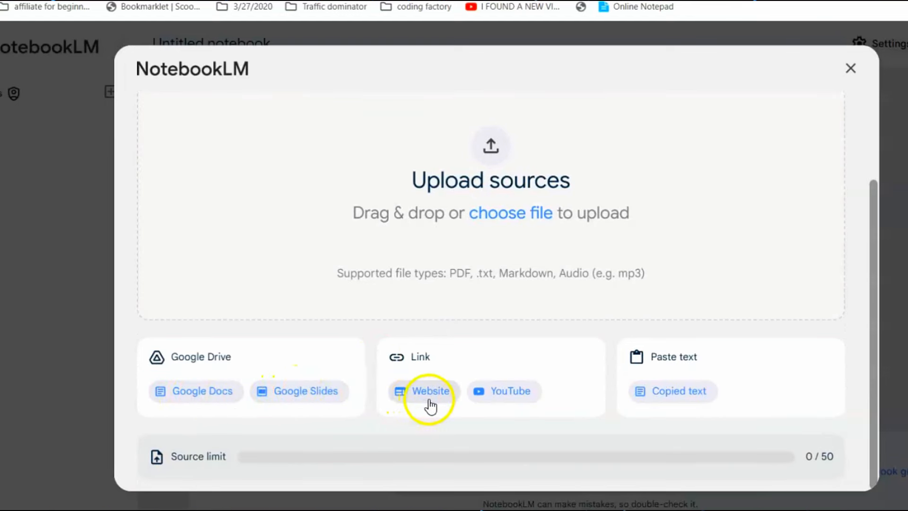
pyautogui.moveTo(396, 338)
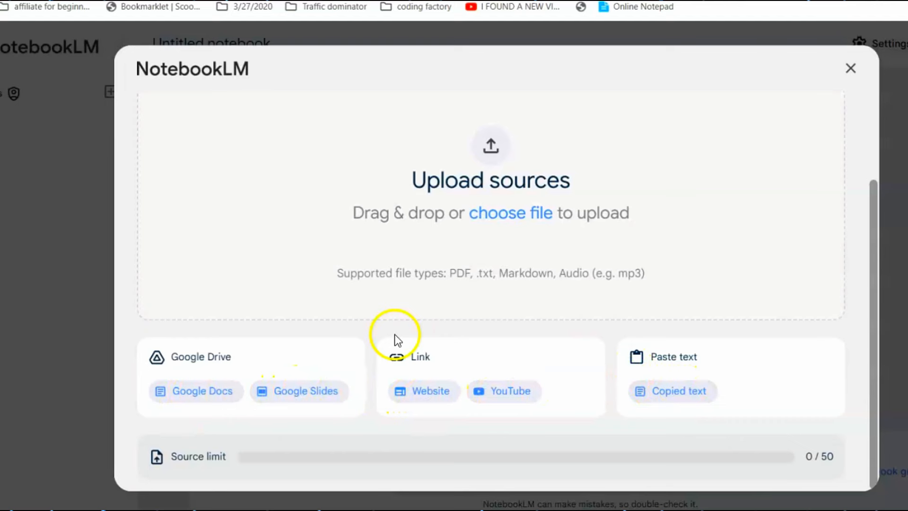
pyautogui.moveTo(475, 385)
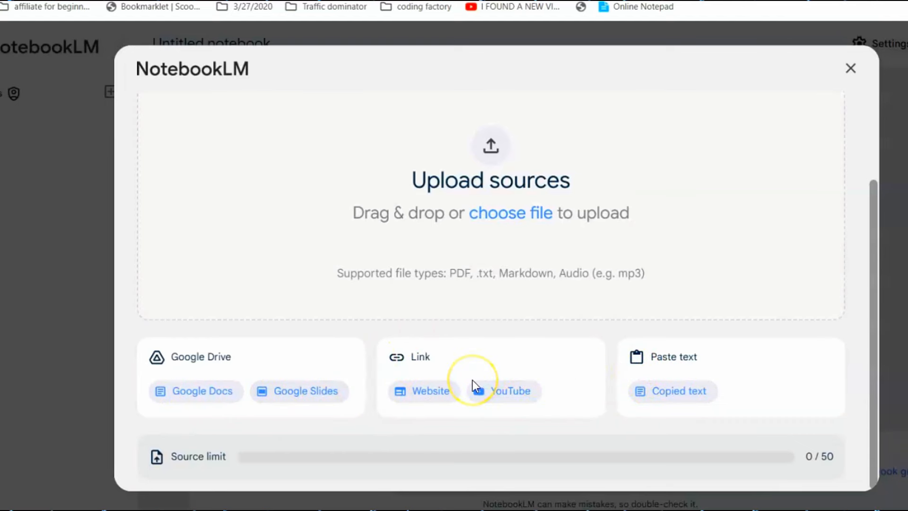
pyautogui.moveTo(475, 385)
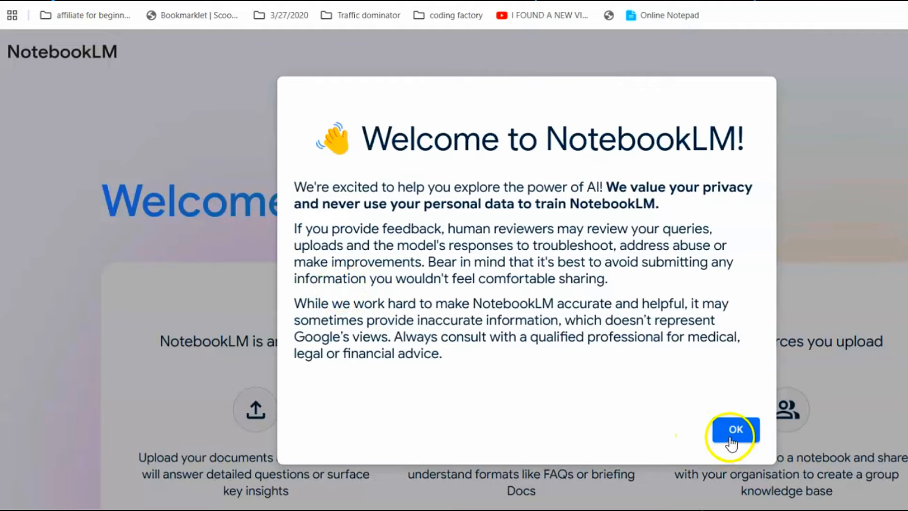
# - Dismiss the NotebookLM welcome notice and create a brand new notebook
pyautogui.click(735, 429)
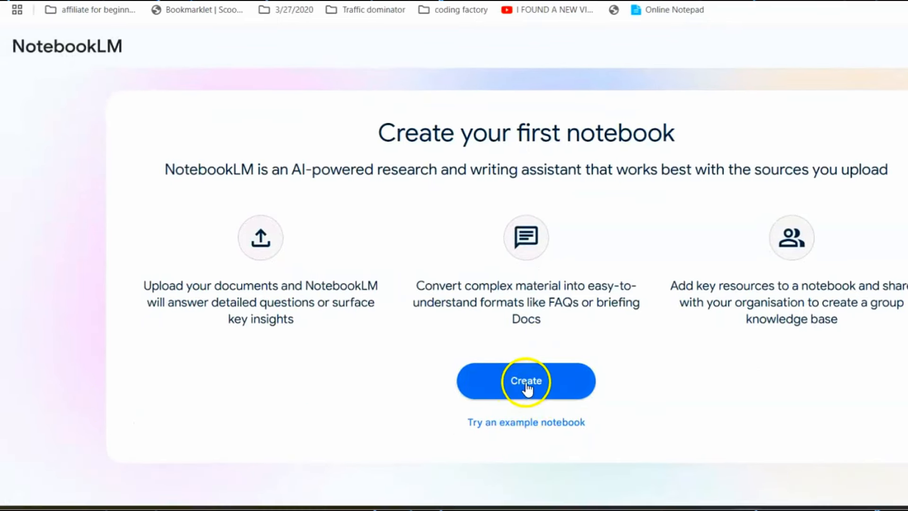
pyautogui.click(526, 382)
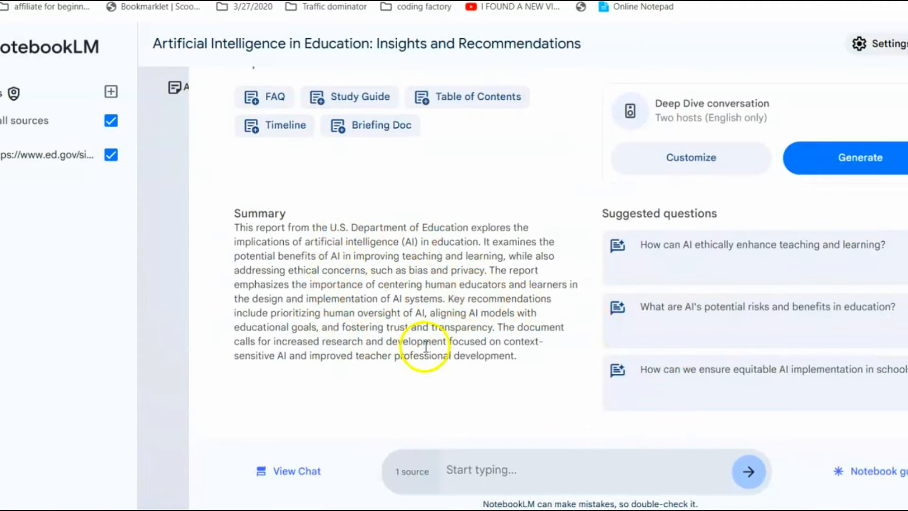
pyautogui.moveTo(730, 307)
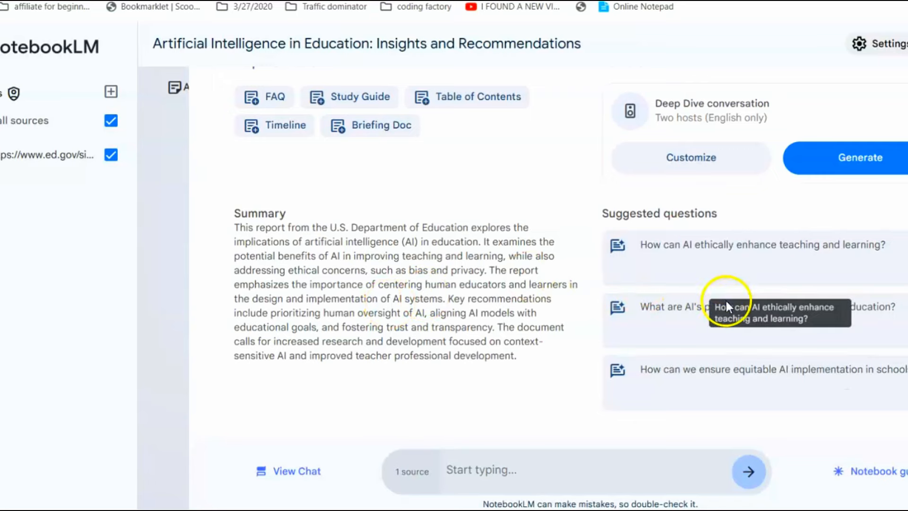
pyautogui.moveTo(718, 296)
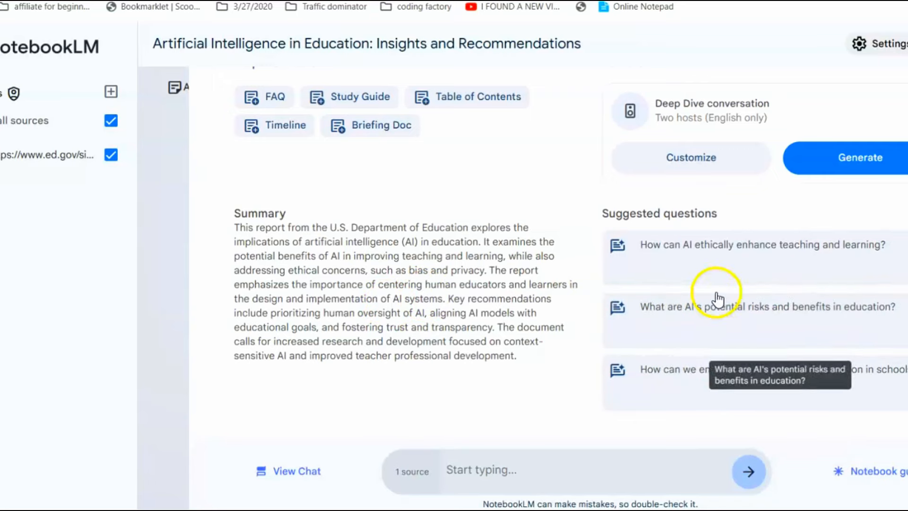
pyautogui.moveTo(476, 155)
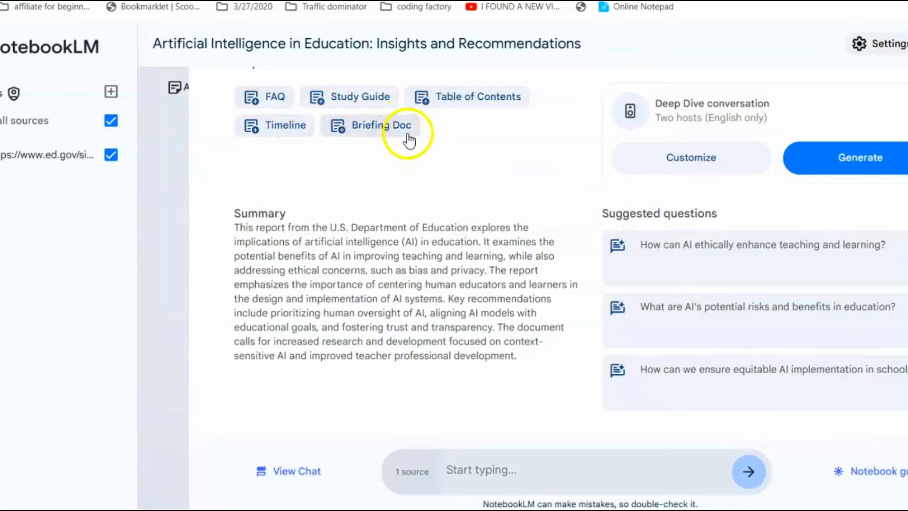
pyautogui.moveTo(328, 110)
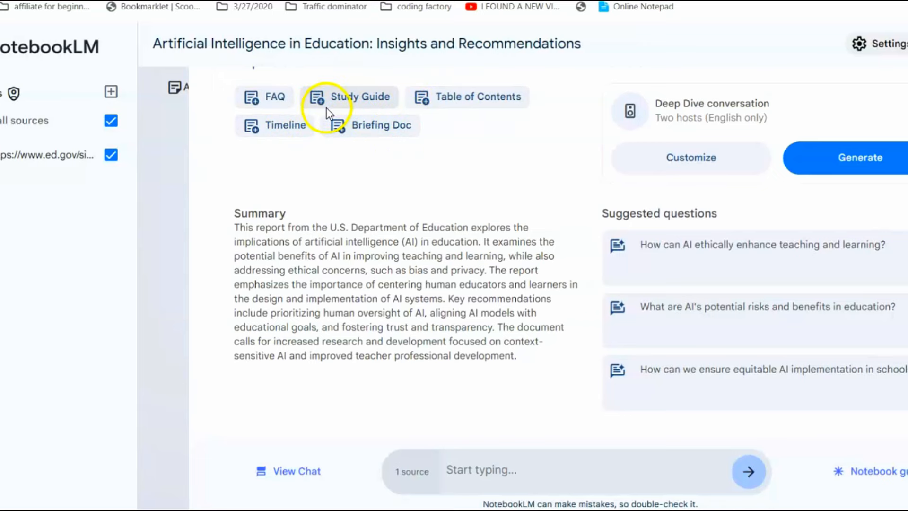
pyautogui.moveTo(449, 127)
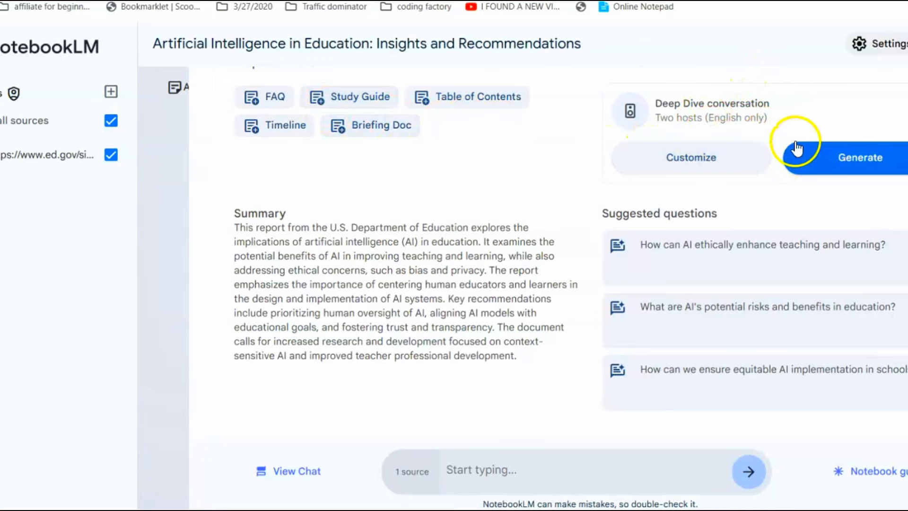
pyautogui.moveTo(56, 36)
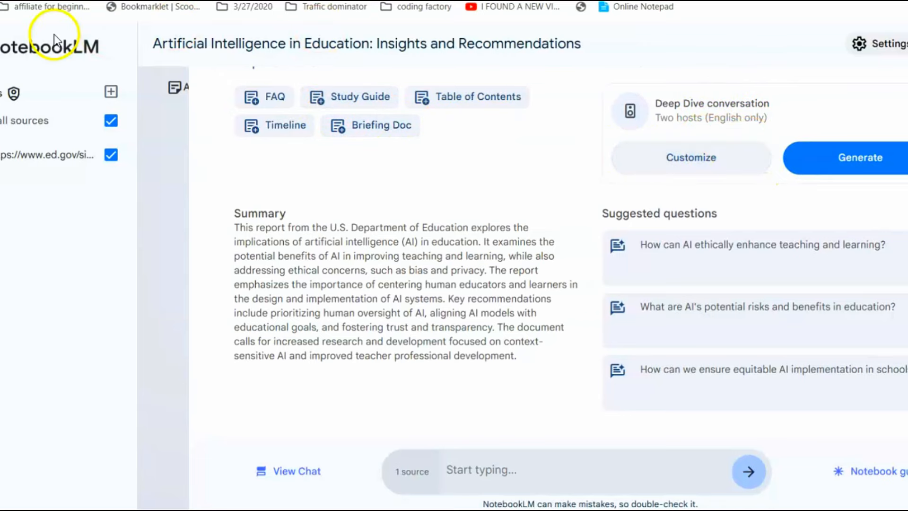
pyautogui.moveTo(729, 123)
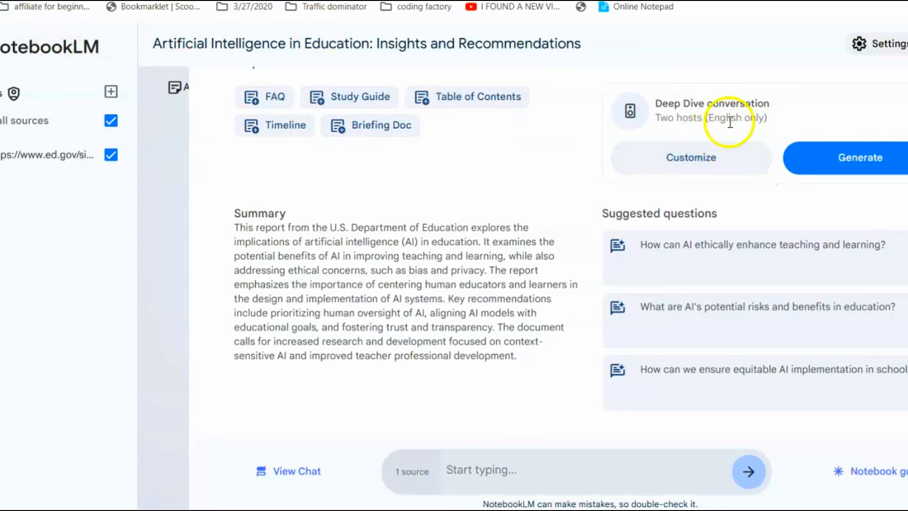
# - Generate the Deep Dive two-host audio conversation for the AI in Education notebook
pyautogui.click(861, 157)
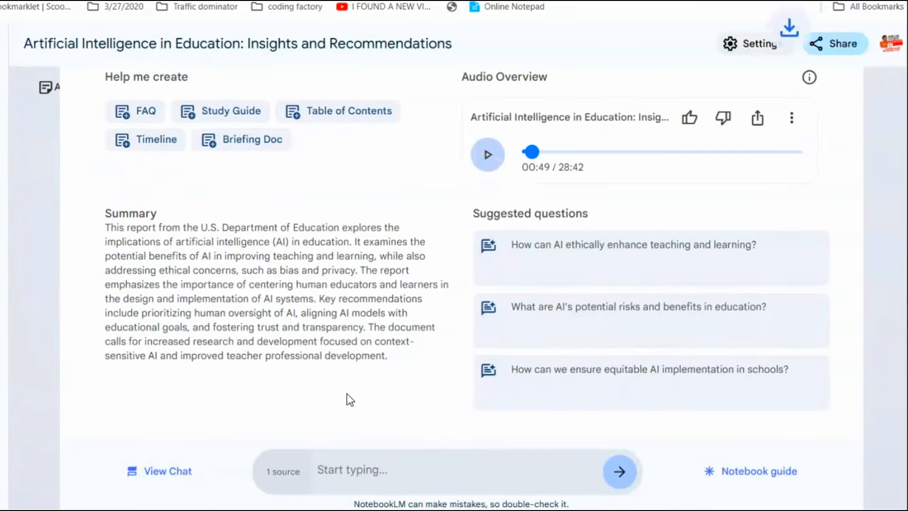
# - Listen briefly to the 28:42 Audio Overview, stop it, and download it as a WAV file
pyautogui.click(787, 29)
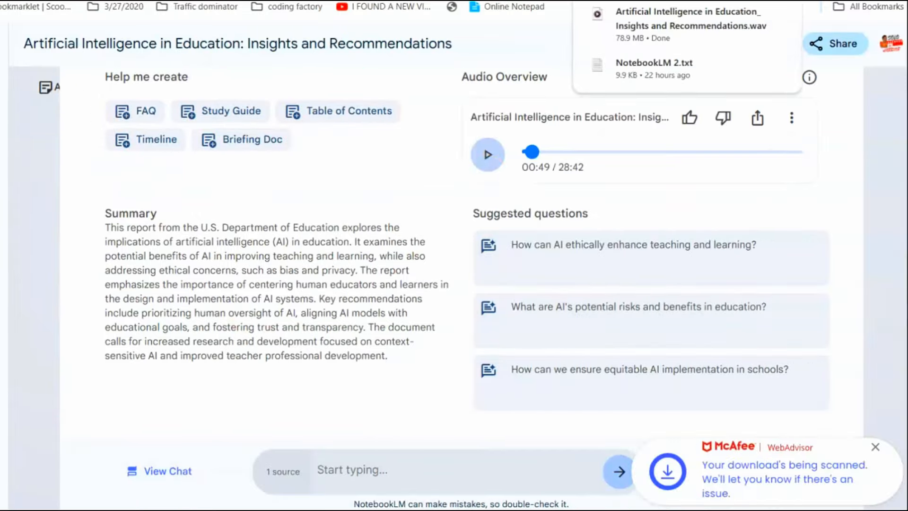
pyautogui.click(487, 155)
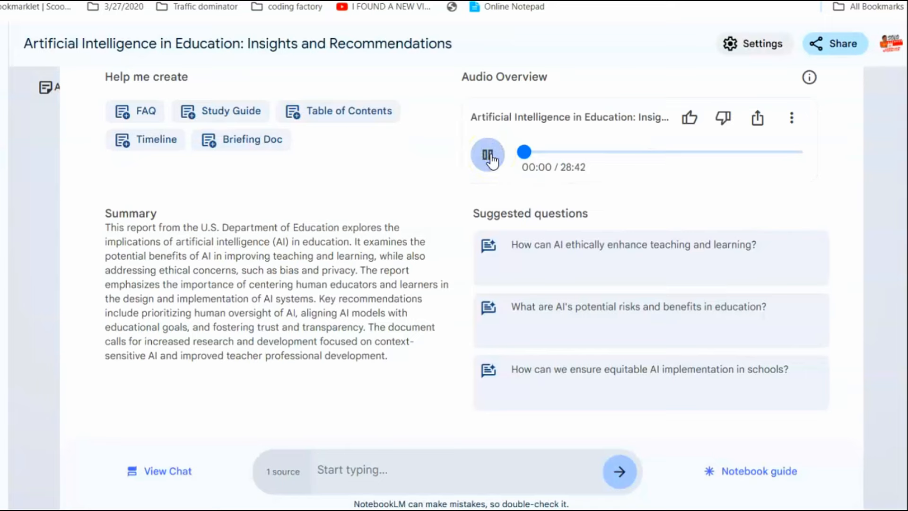
pyautogui.click(488, 153)
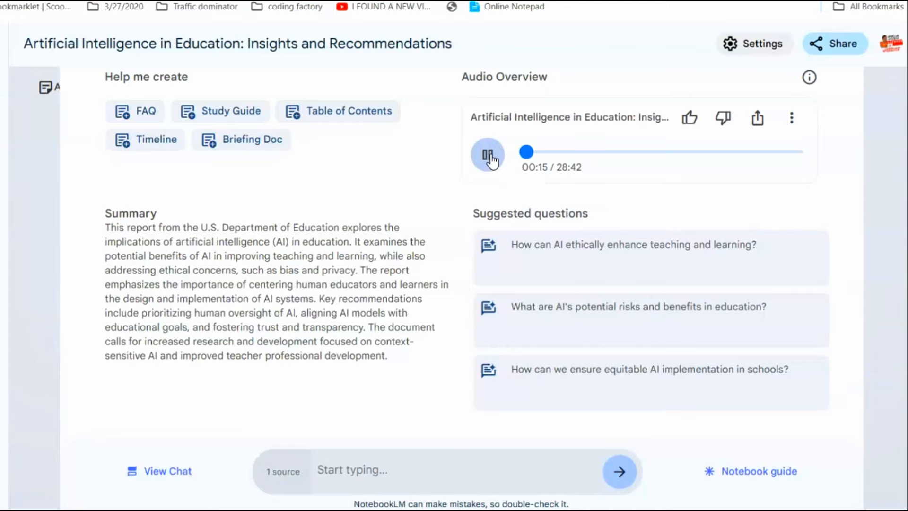
pyautogui.click(791, 117)
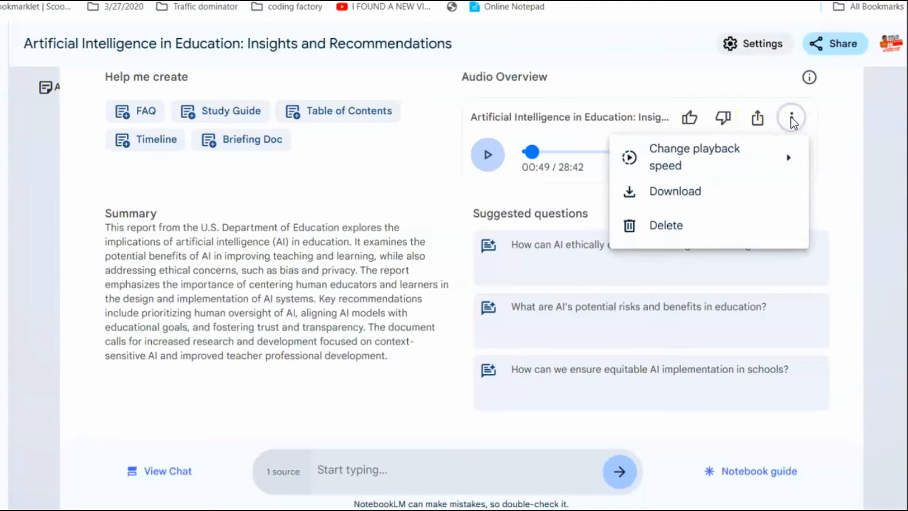
pyautogui.click(683, 199)
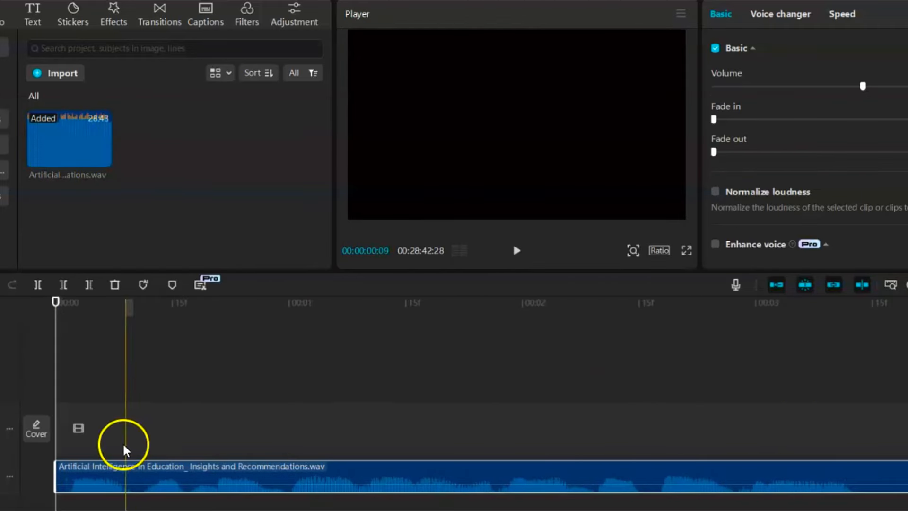
# - Play the podcast WAV from the start and pause at the speaker change to place the split
pyautogui.click(517, 250)
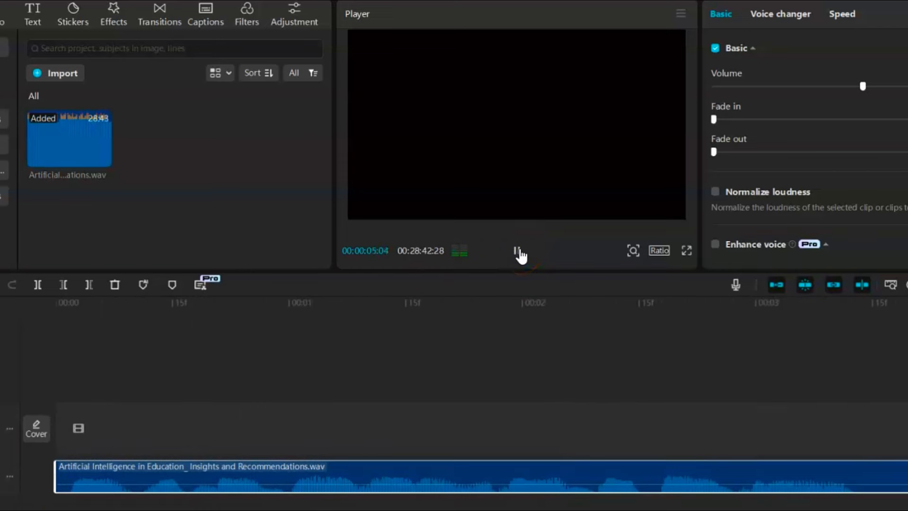
pyautogui.click(518, 251)
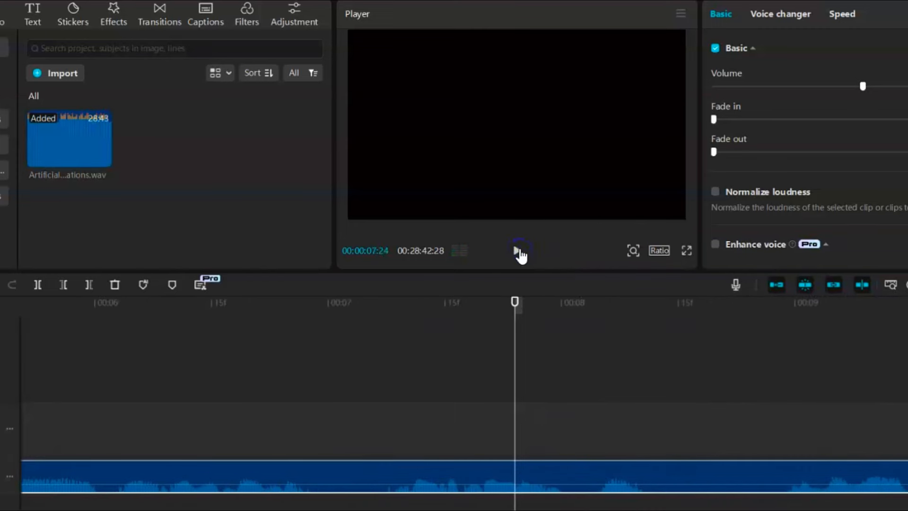
pyautogui.click(358, 476)
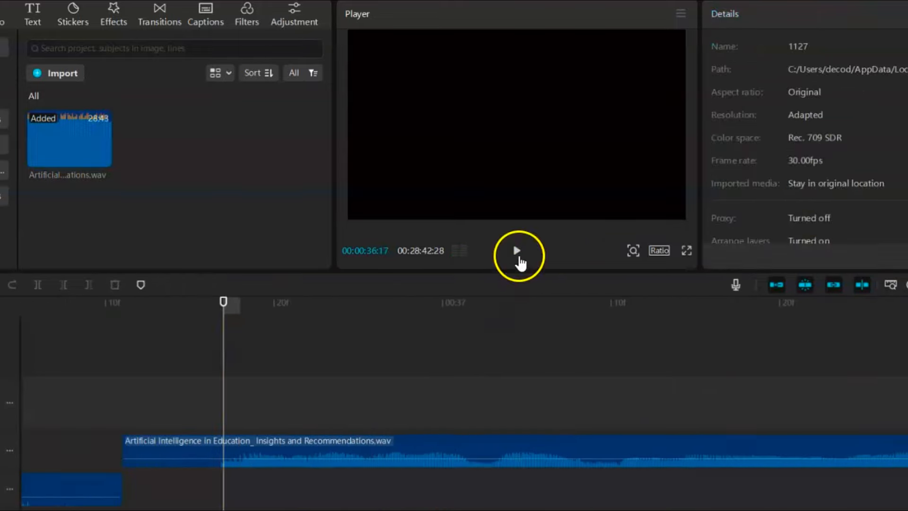
pyautogui.click(518, 249)
pyautogui.write('Male voice')
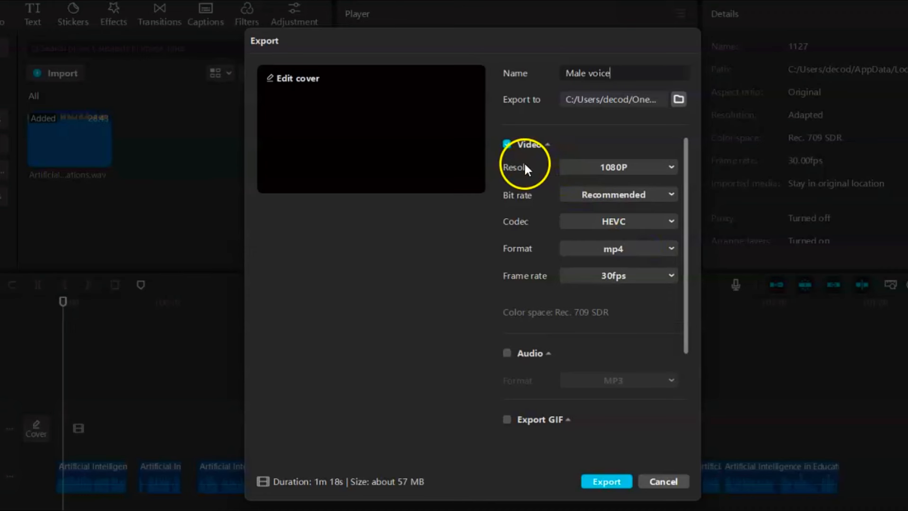
# - Export the male speaker's track as audio-only MP3 named Male voice
pyautogui.click(548, 146)
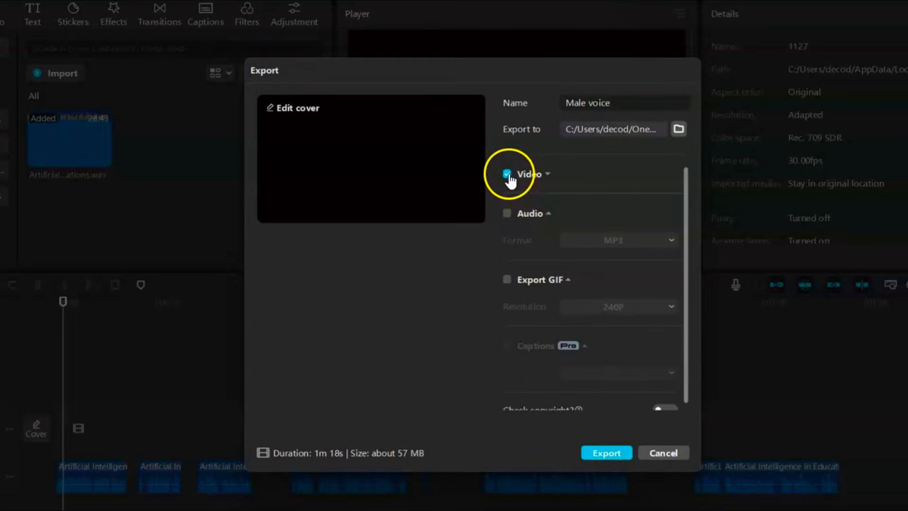
pyautogui.click(508, 174)
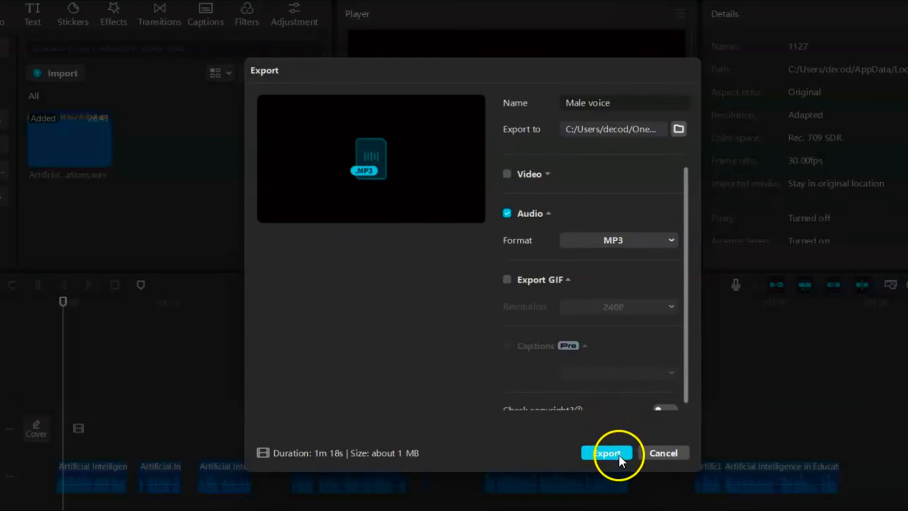
pyautogui.click(608, 452)
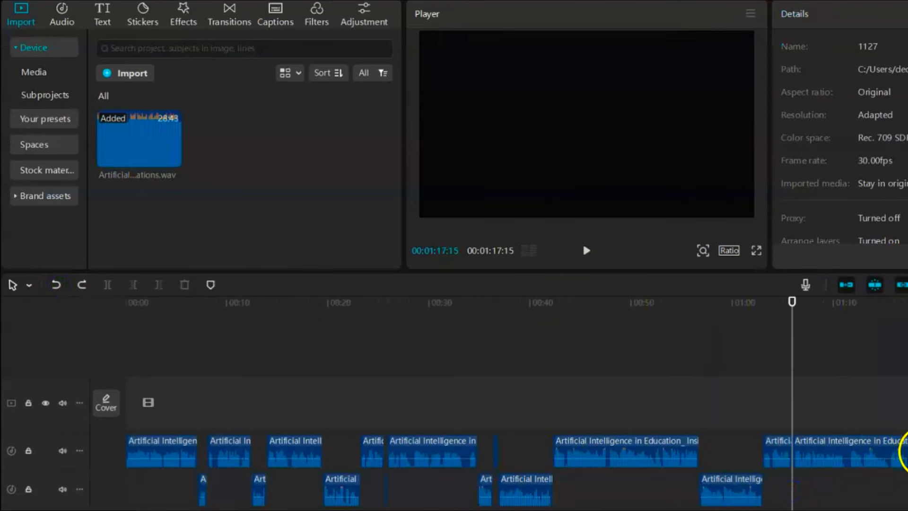
# - Prepare a second MP3 export named Female voice for the other speaker
pyautogui.click(184, 286)
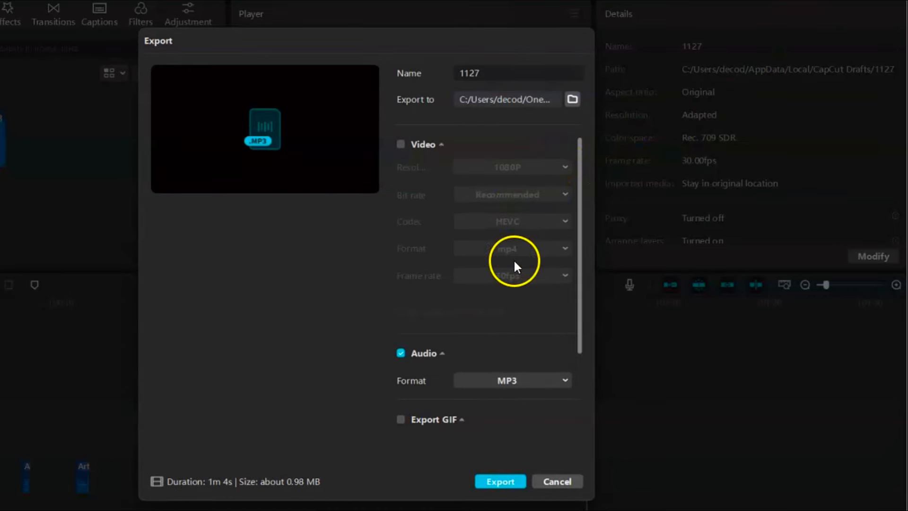
pyautogui.write('Female voice')
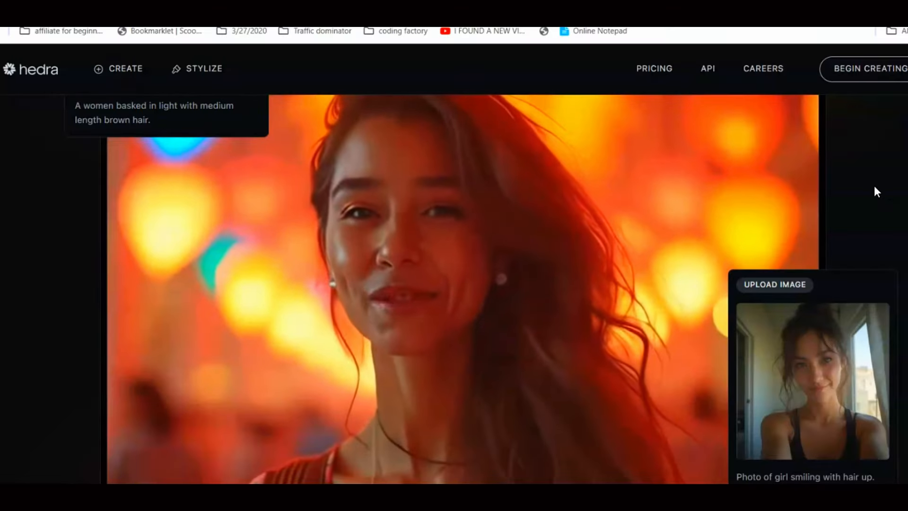
# - Scroll through the animated character examples on the Hedra homepage
pyautogui.scroll(-3)
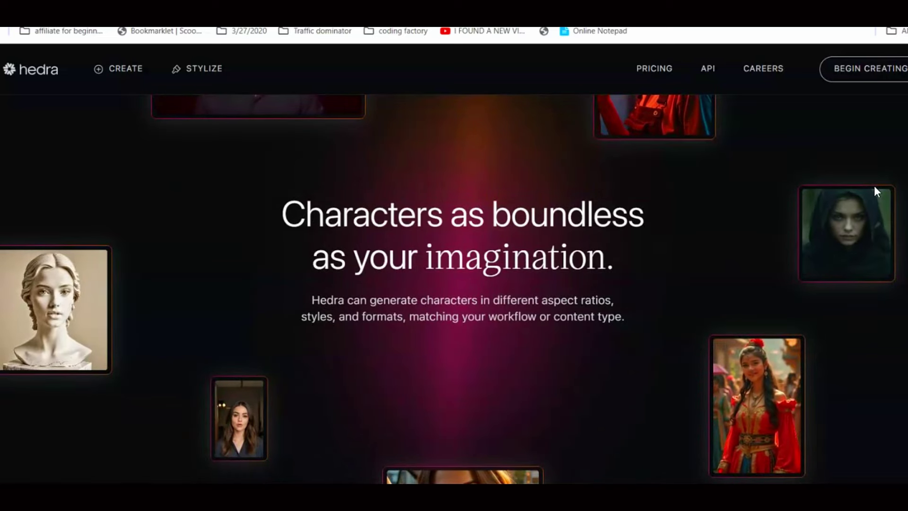
pyautogui.scroll(-3)
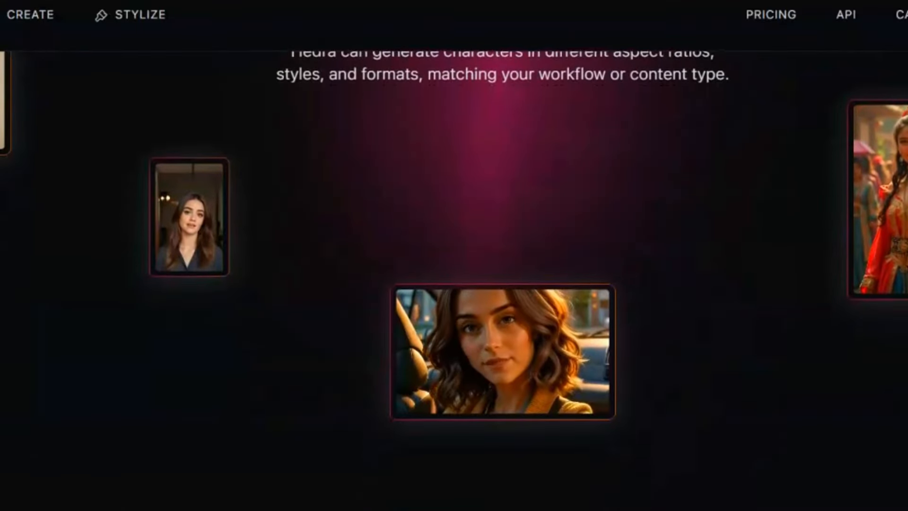
pyautogui.scroll(-3)
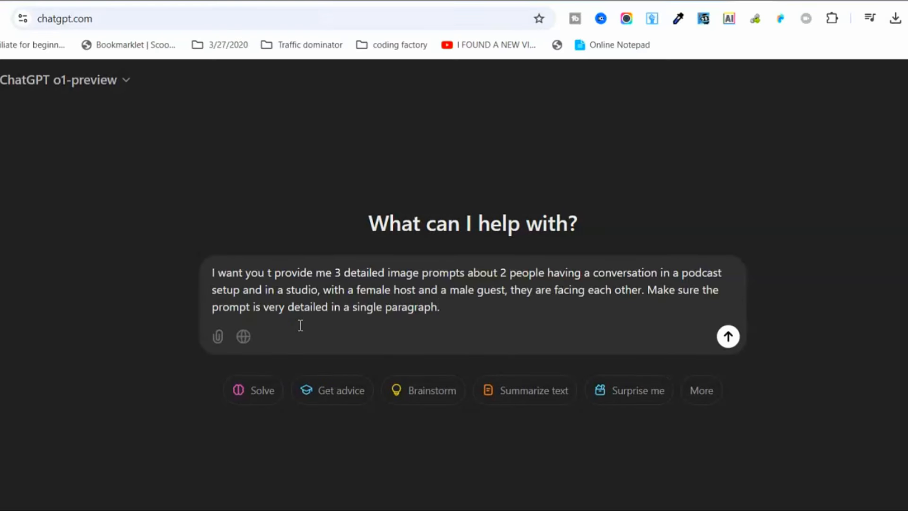
pyautogui.moveTo(327, 331)
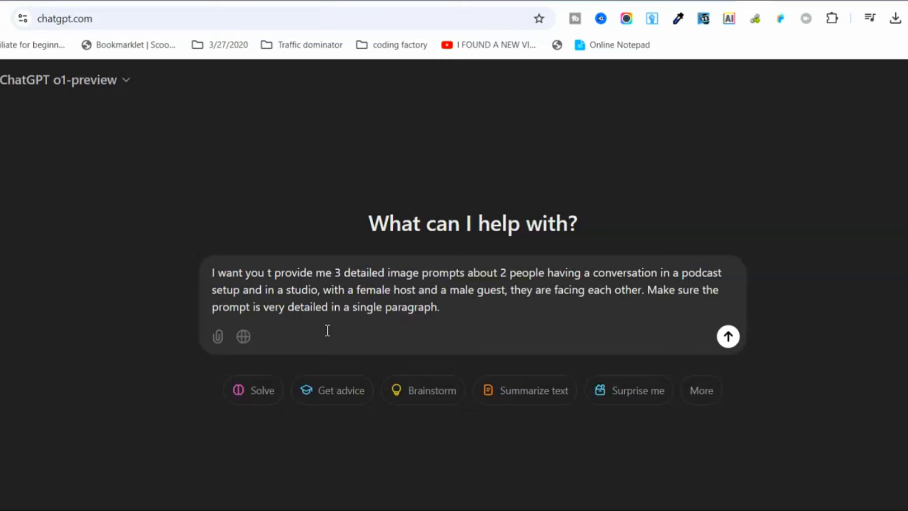
# - Fix the typo, send the request for three podcast-studio prompts and select the first one to copy
pyautogui.click(270, 272)
pyautogui.write('o')
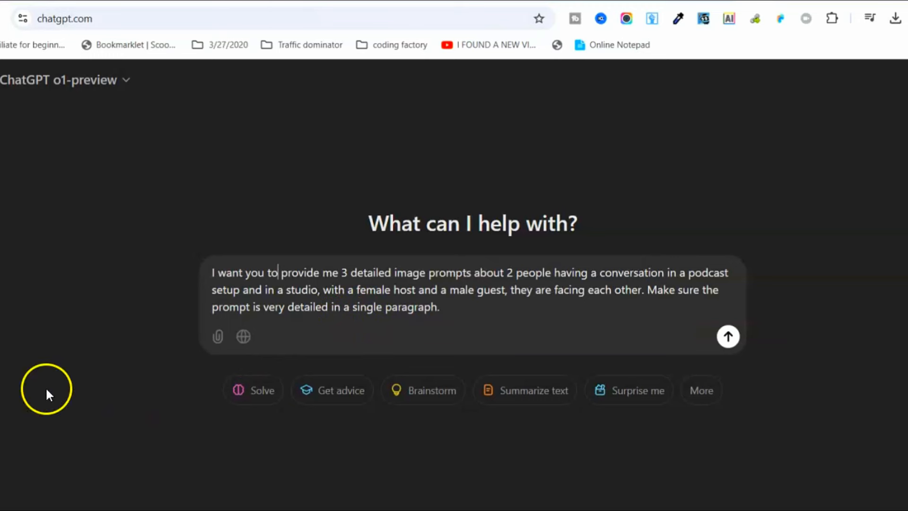
pyautogui.click(729, 337)
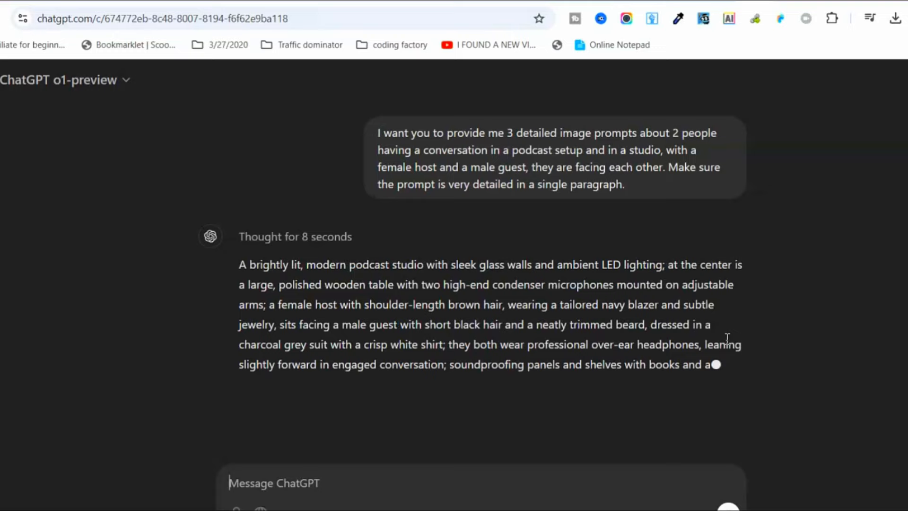
pyautogui.scroll(-3)
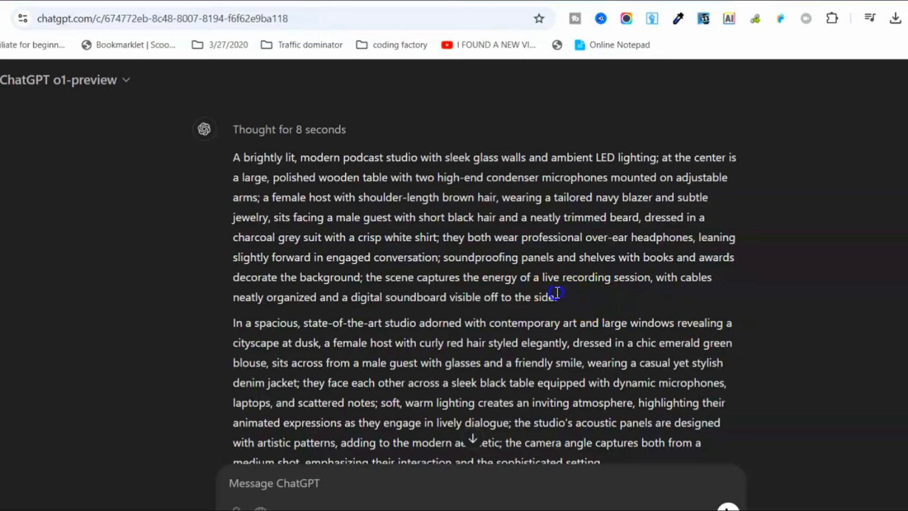
pyautogui.moveTo(233, 157); pyautogui.dragTo(557, 297)
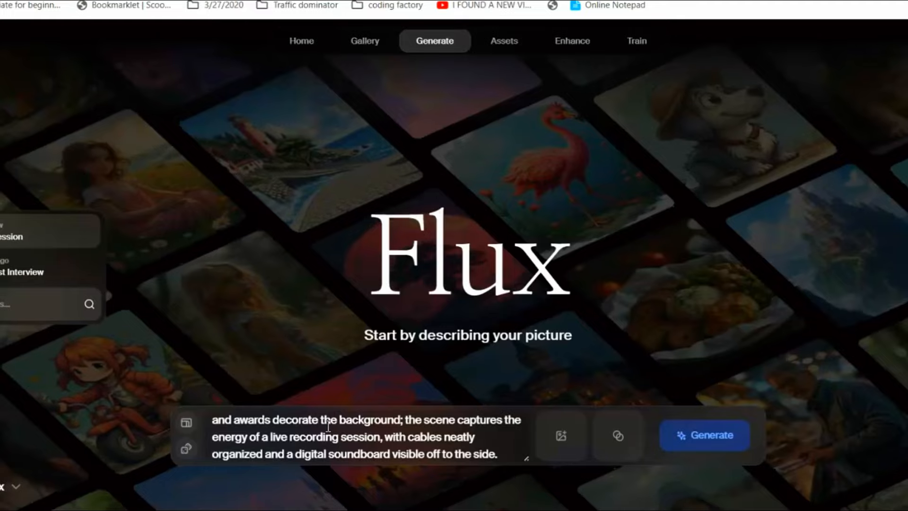
# - Generate studio images from the prompt and save the one with both hosts facing forward to the Podcast folder
pyautogui.click(705, 435)
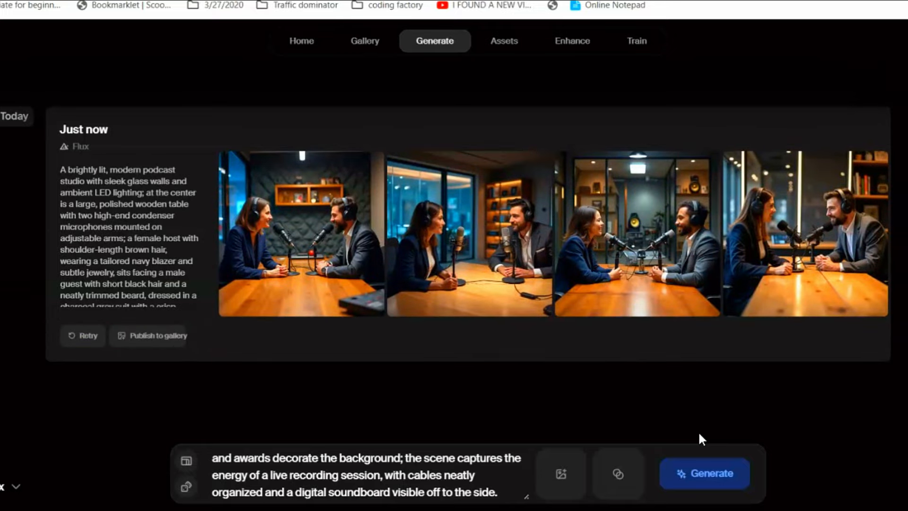
pyautogui.click(705, 473)
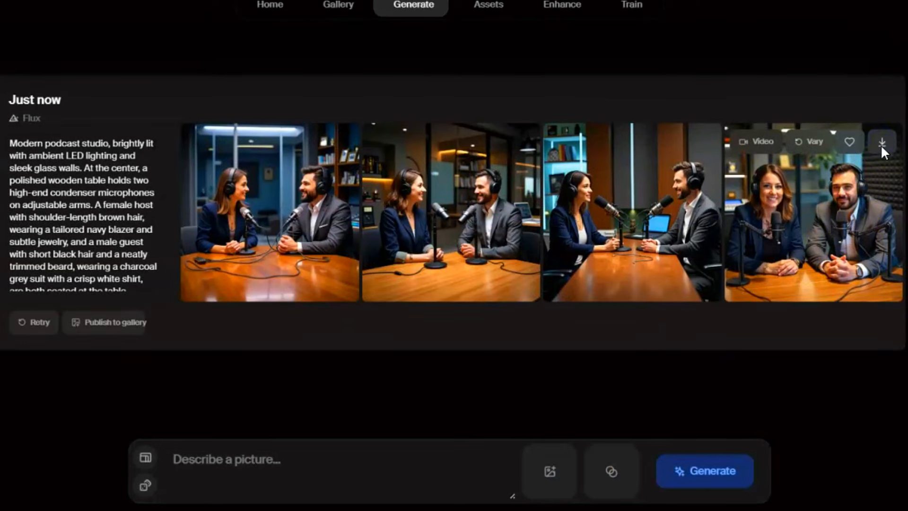
pyautogui.click(882, 142)
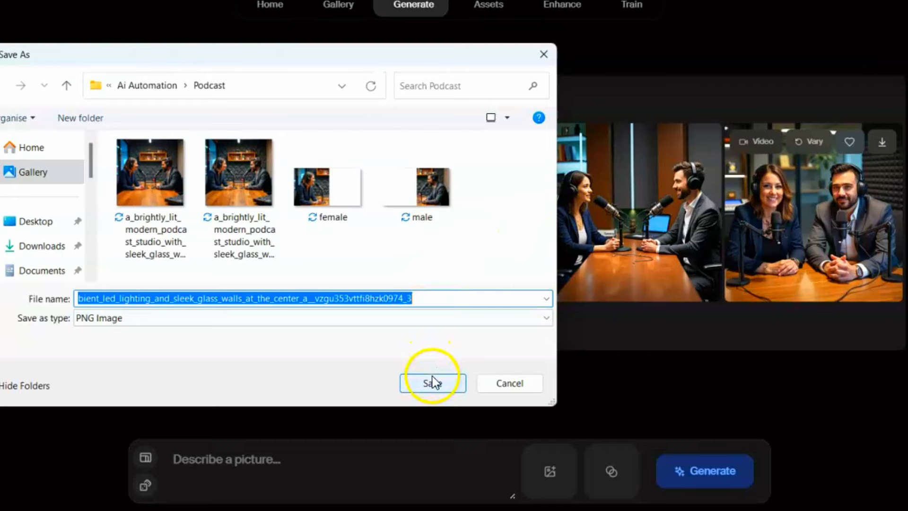
pyautogui.click(432, 383)
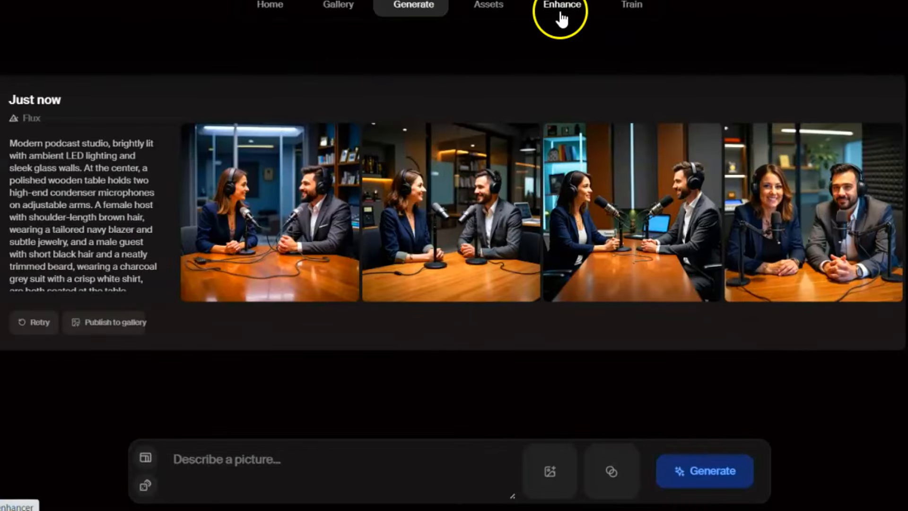
pyautogui.click(562, 6)
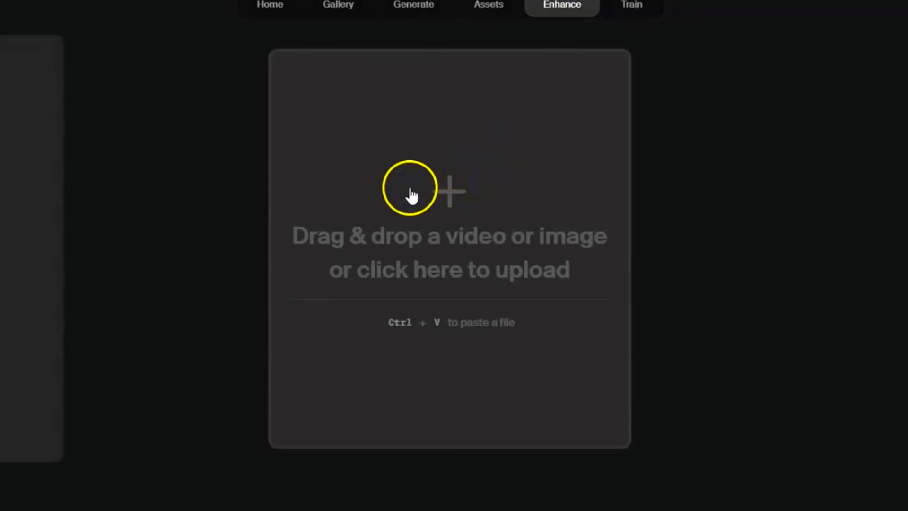
# - Upload the saved two-hosts studio image from the Podcast folder into the enhancer
pyautogui.click(409, 191)
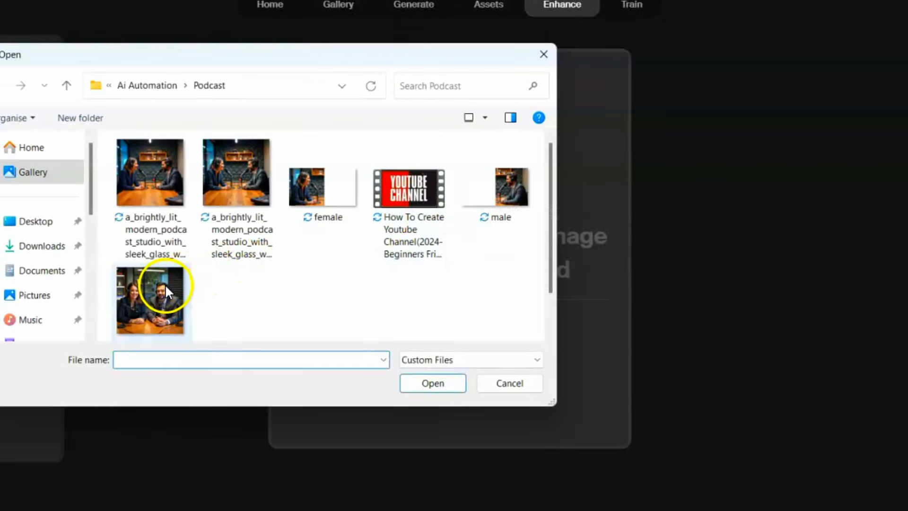
pyautogui.click(799, 420)
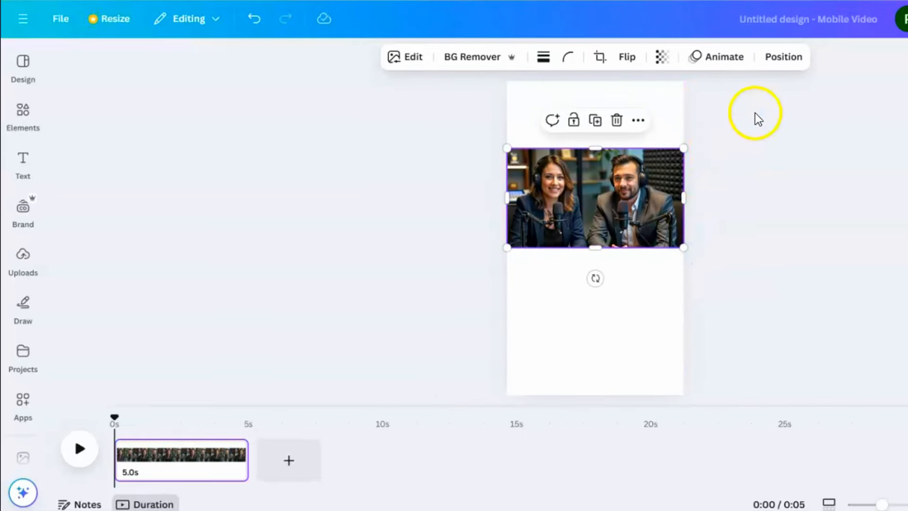
# - Crop the studio image vertically down to the male host only
pyautogui.click(602, 56)
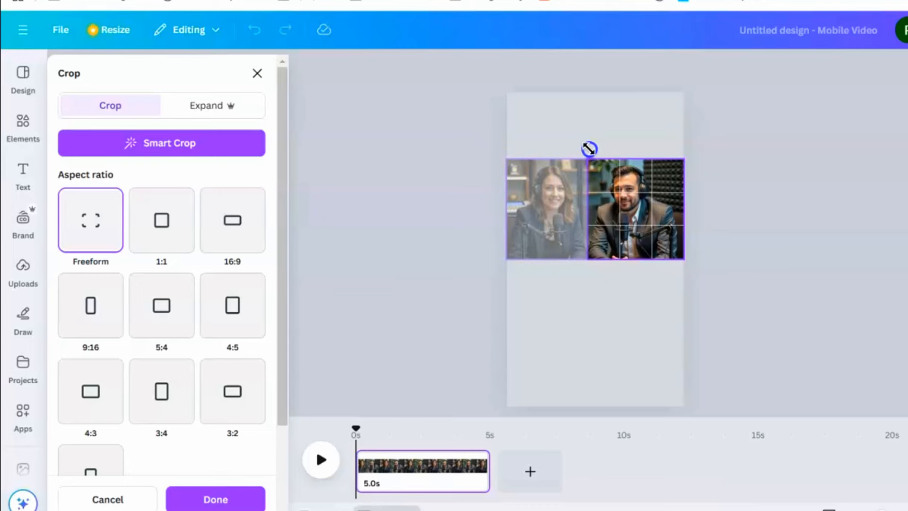
pyautogui.click(216, 499)
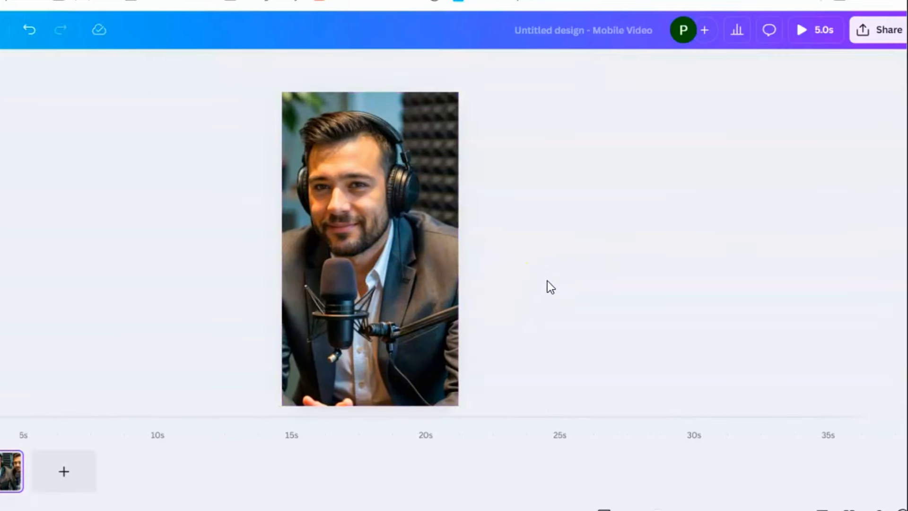
# - Download the cropped design as a PNG into the Podcast folder
pyautogui.click(884, 29)
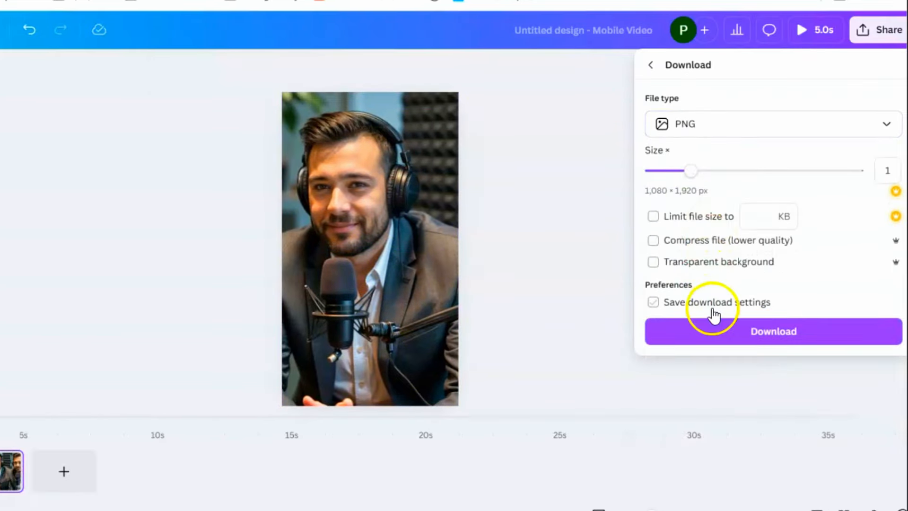
pyautogui.click(774, 332)
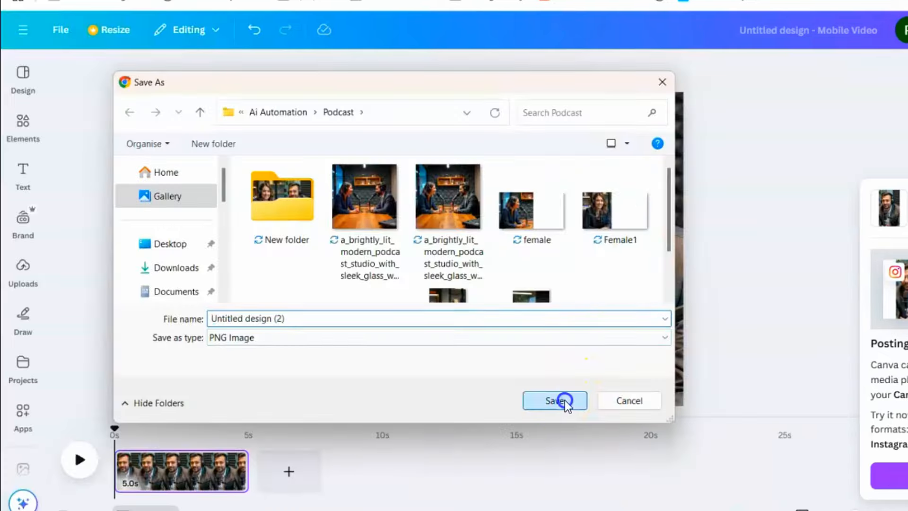
pyautogui.click(554, 401)
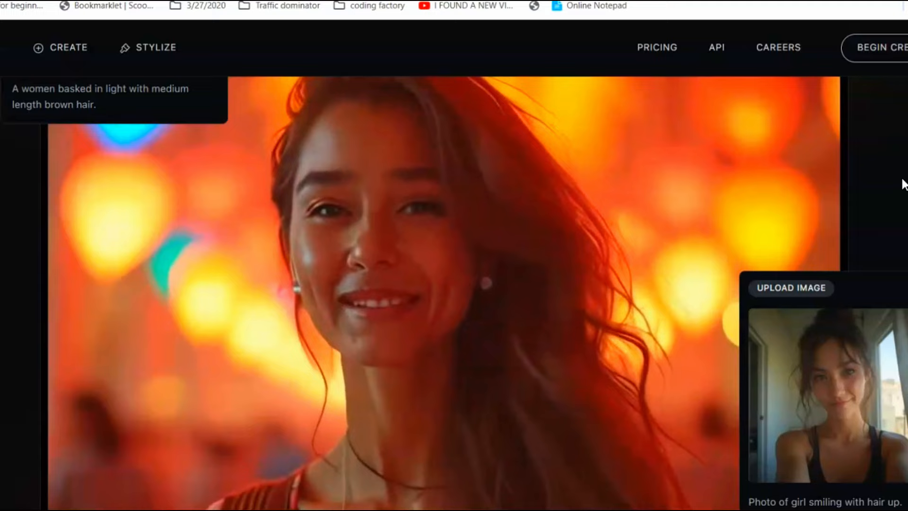
# - Reach the Access Hedra sign-in page via Start for Free on the homepage
pyautogui.scroll(3)
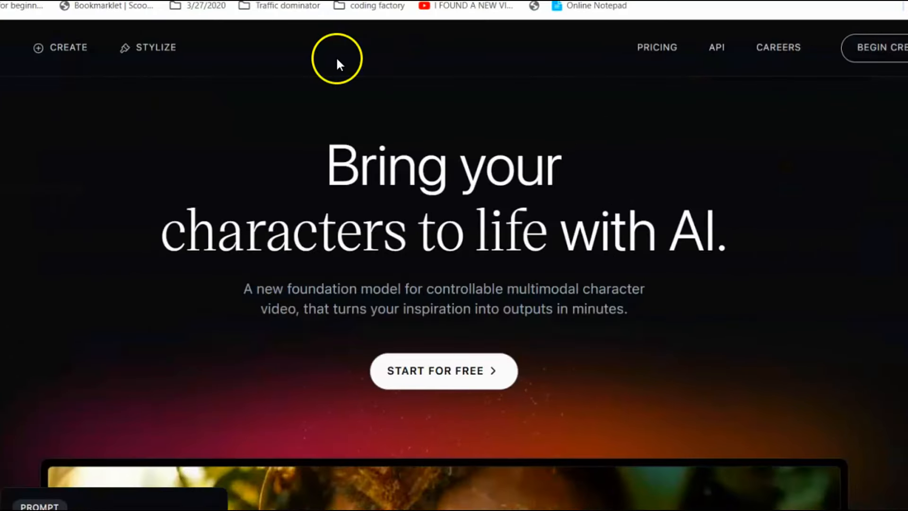
pyautogui.click(443, 371)
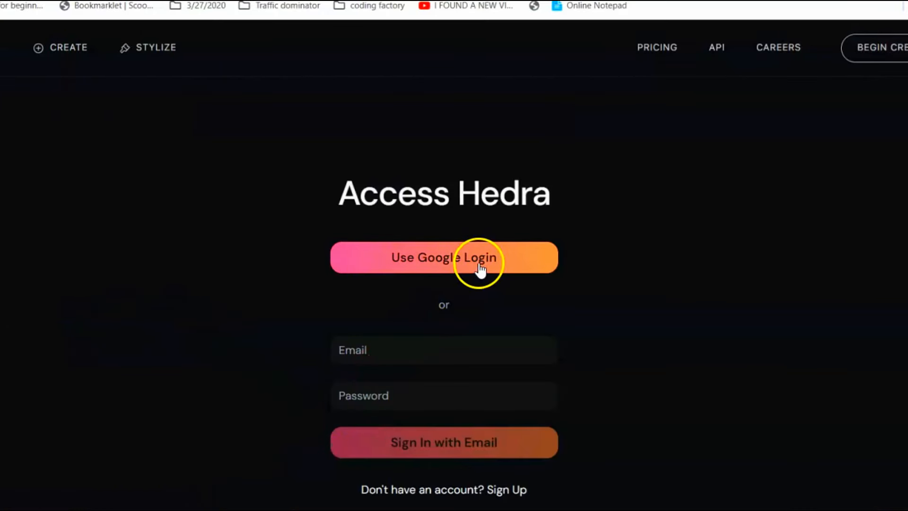
# - Sign in with Google and upload the Male voice MP3 as the character's audio
pyautogui.click(476, 267)
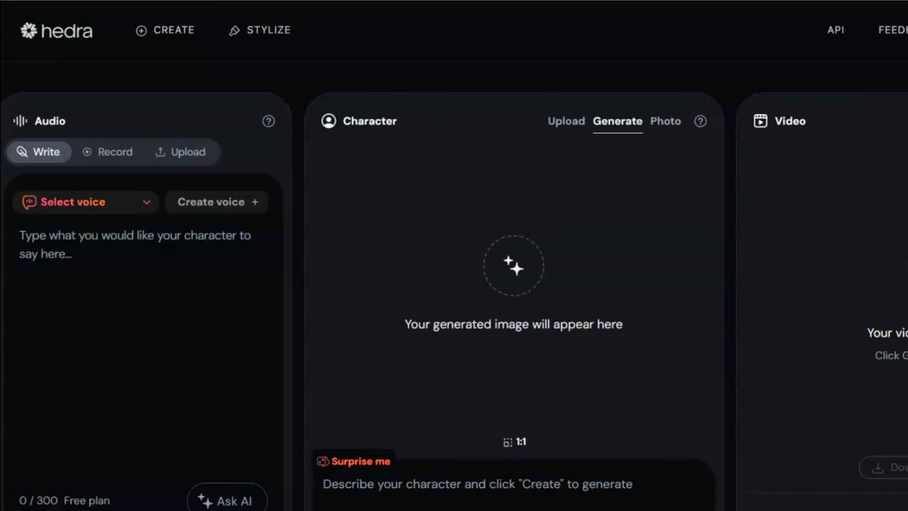
pyautogui.click(118, 278)
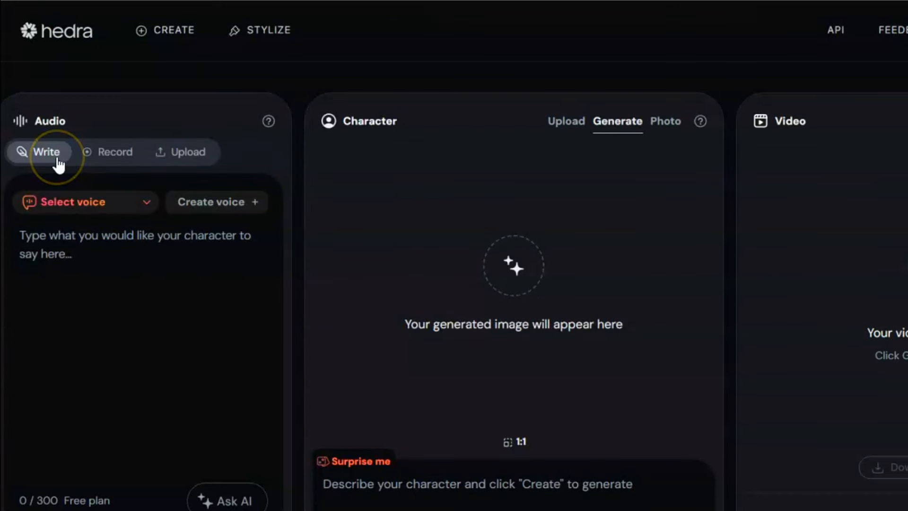
pyautogui.click(111, 151)
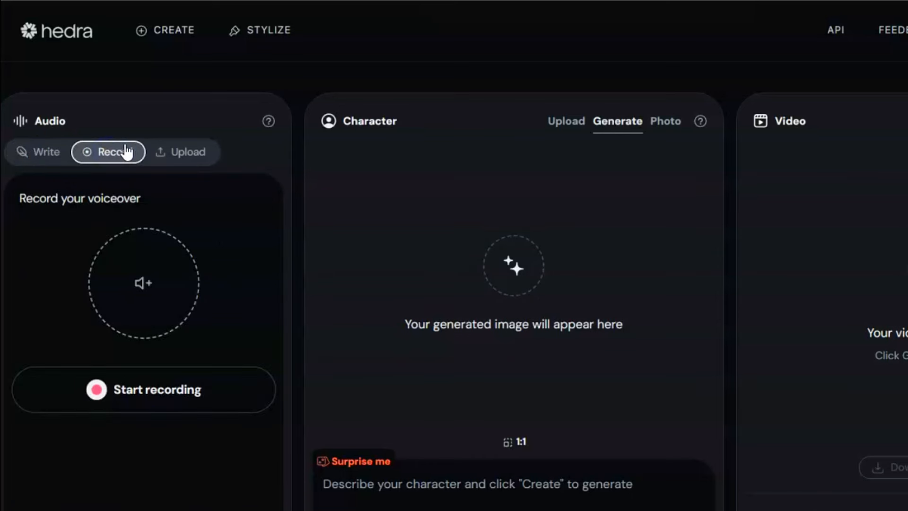
pyautogui.click(181, 151)
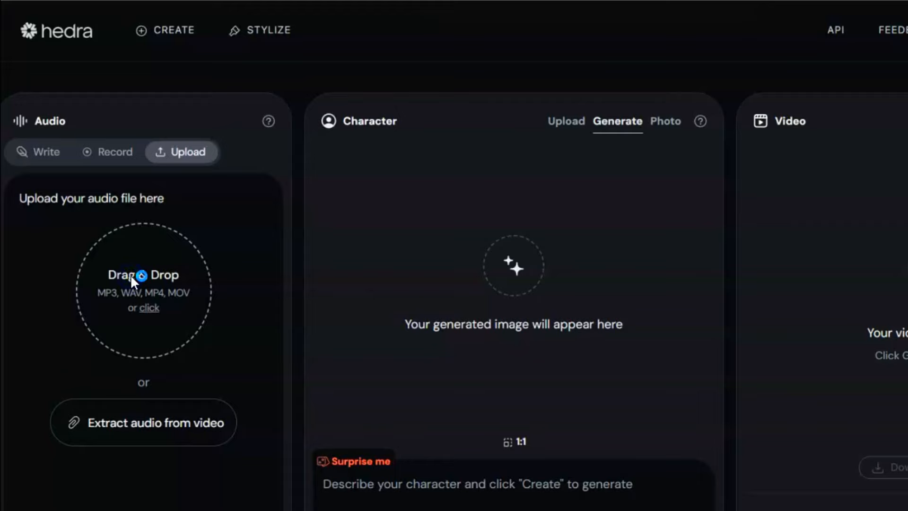
pyautogui.click(144, 274)
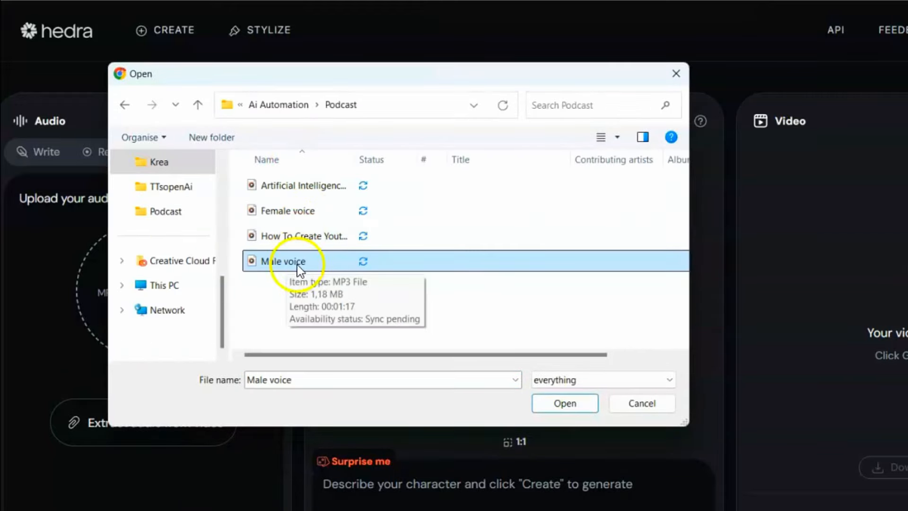
pyautogui.click(565, 403)
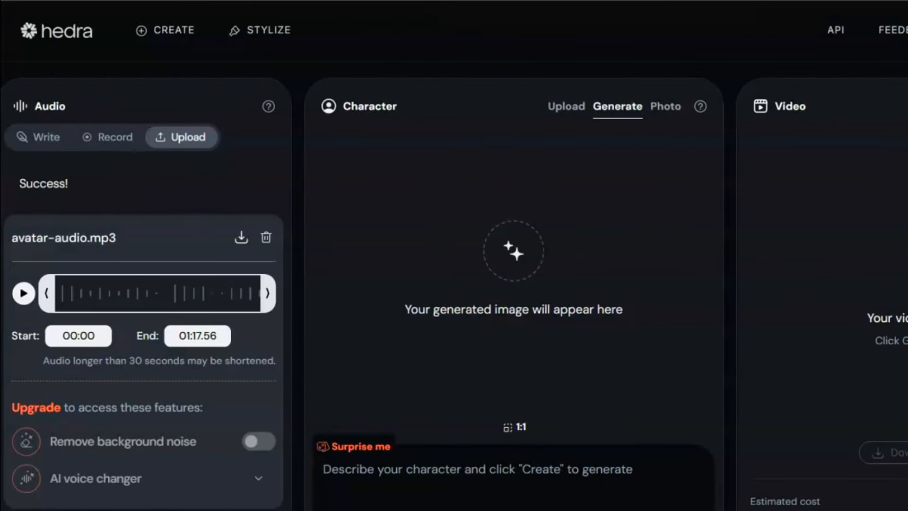
# - Upload the male podcaster portrait as the character and start generating the talking video
pyautogui.click(565, 105)
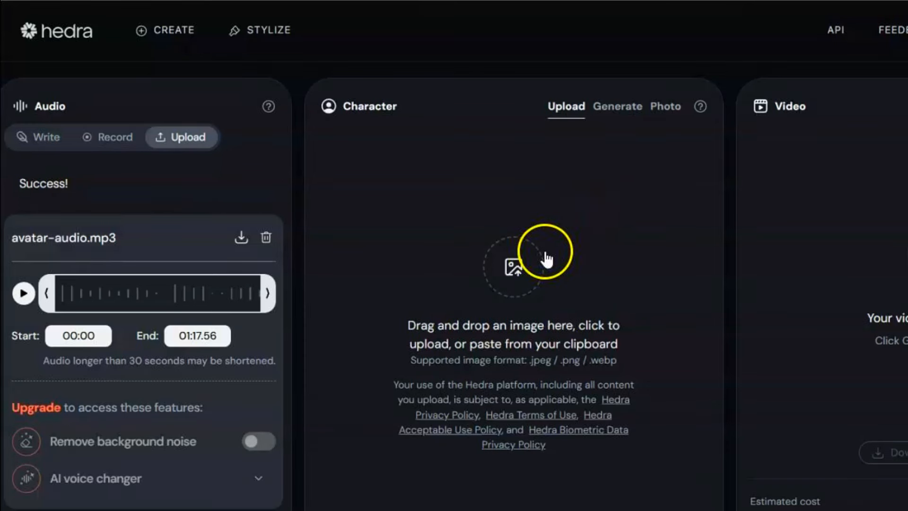
pyautogui.click(618, 106)
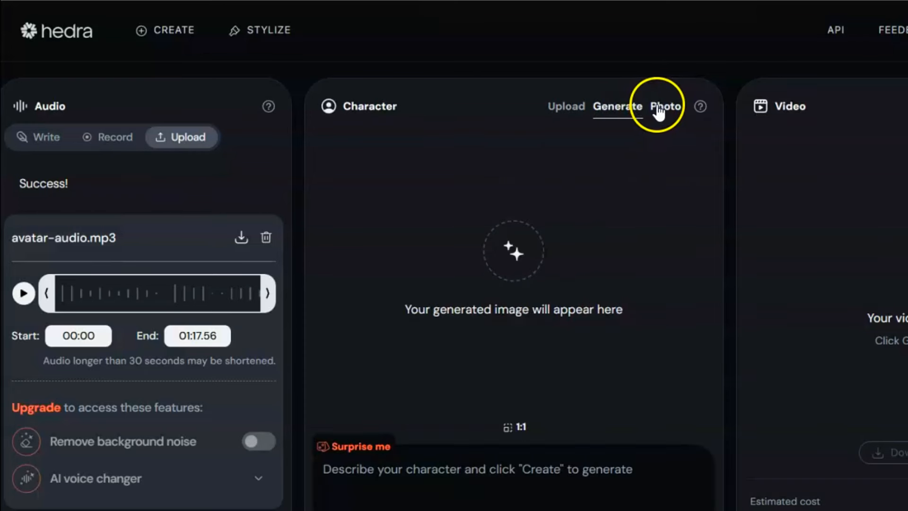
pyautogui.click(665, 106)
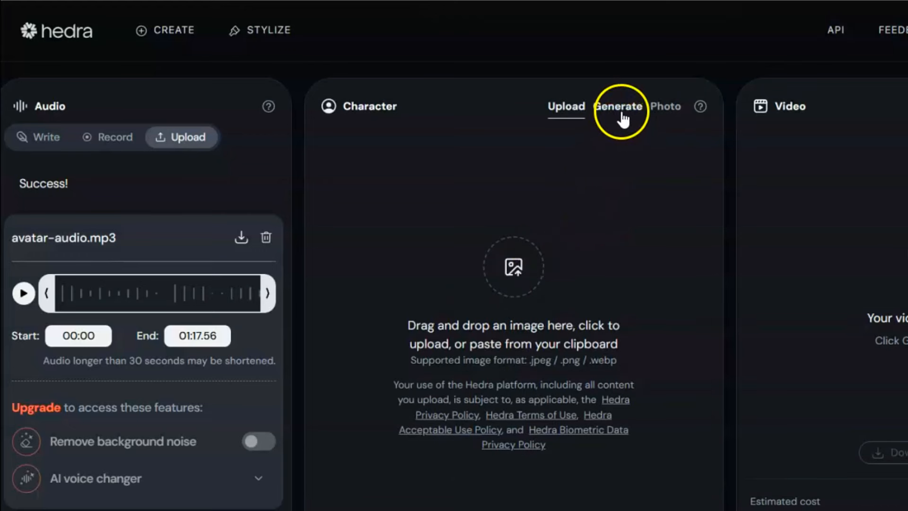
pyautogui.click(618, 106)
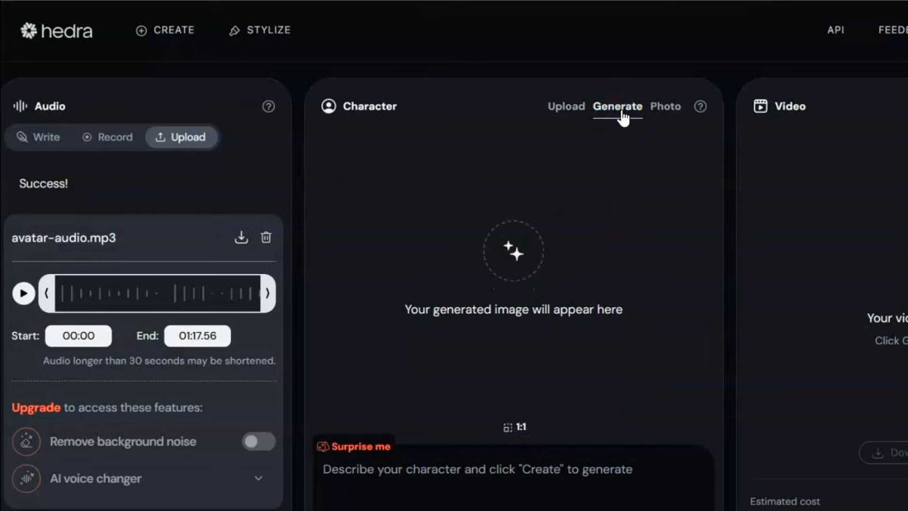
pyautogui.click(566, 106)
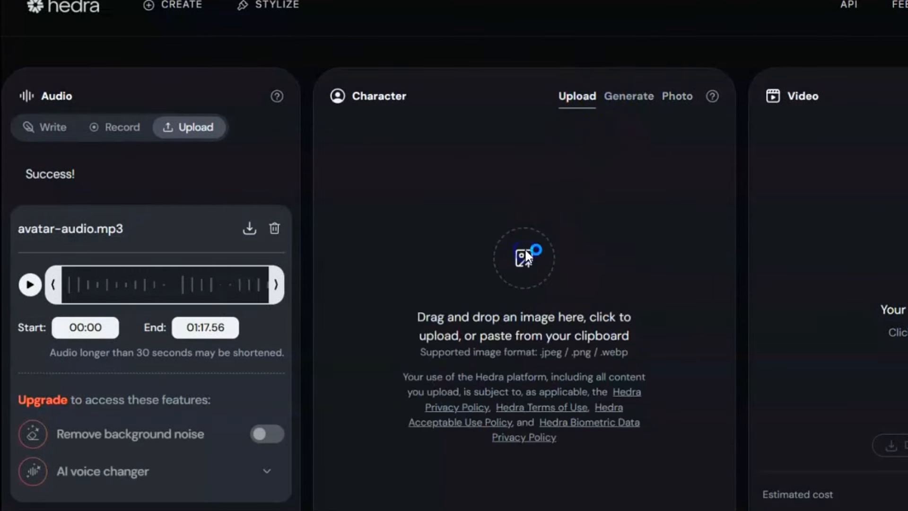
pyautogui.click(525, 258)
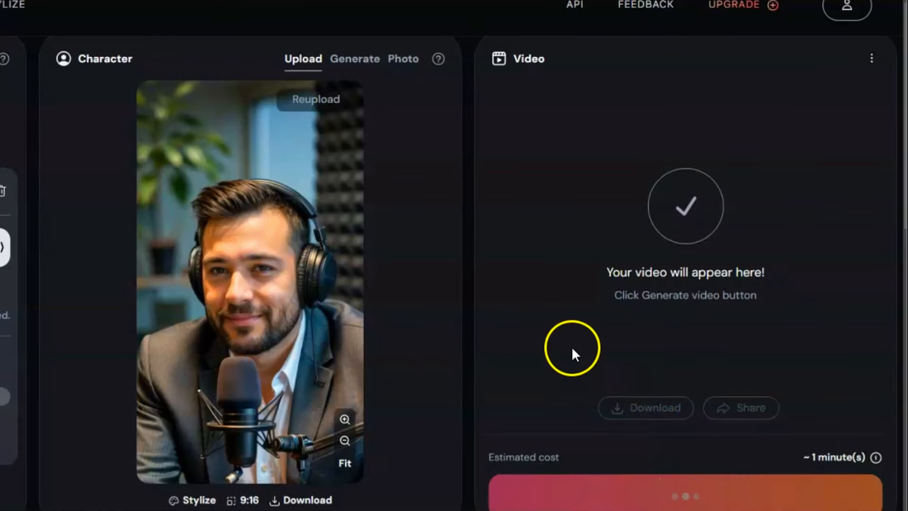
pyautogui.click(684, 485)
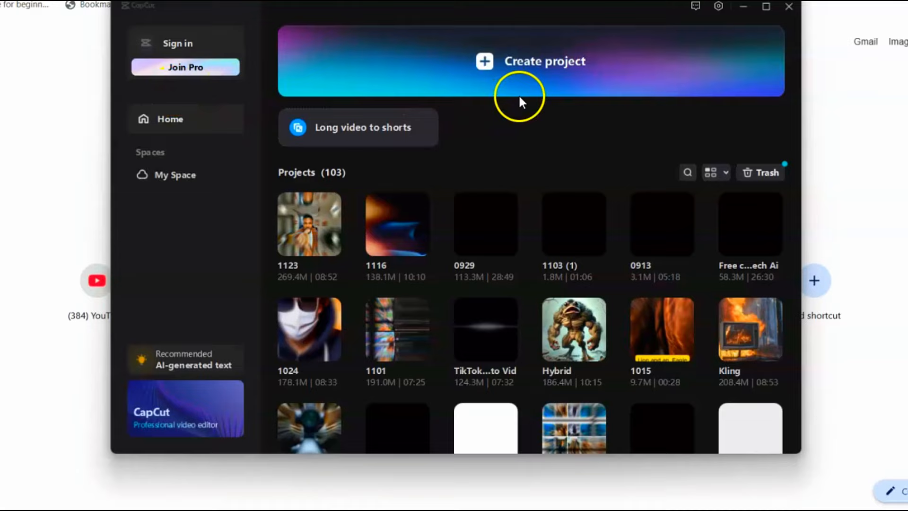
# - Import both host clips and the studio image, overlay the hosts, and export a 31-second 1080p MP4 named Podcast
pyautogui.click(544, 60)
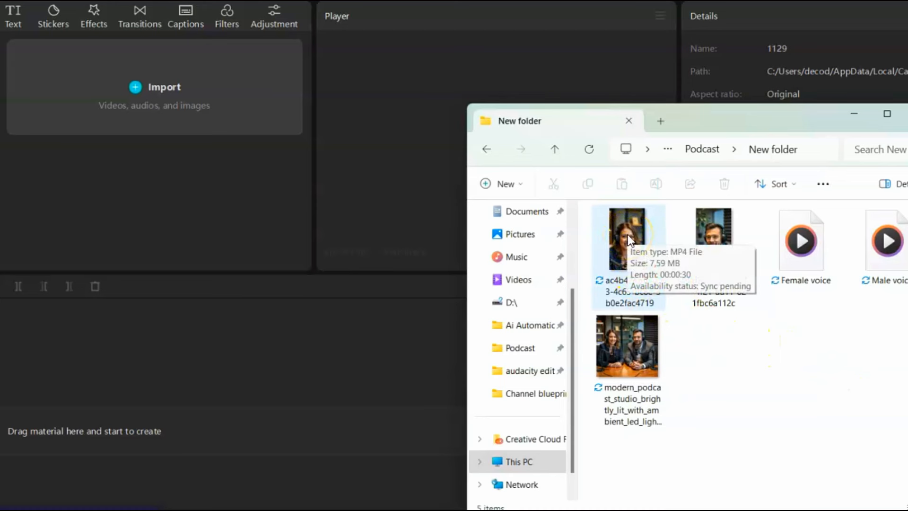
pyautogui.click(715, 239)
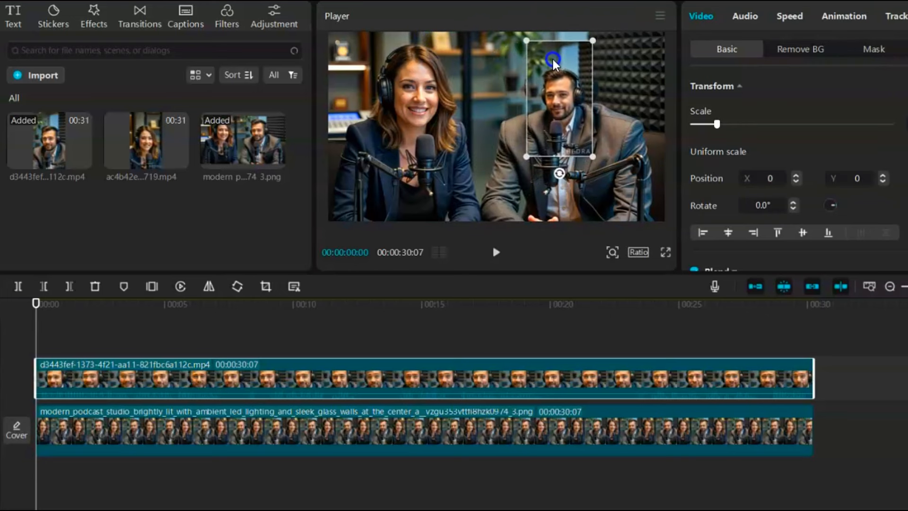
pyautogui.moveTo(552, 60); pyautogui.dragTo(633, 188)
pyautogui.write('Podcast')
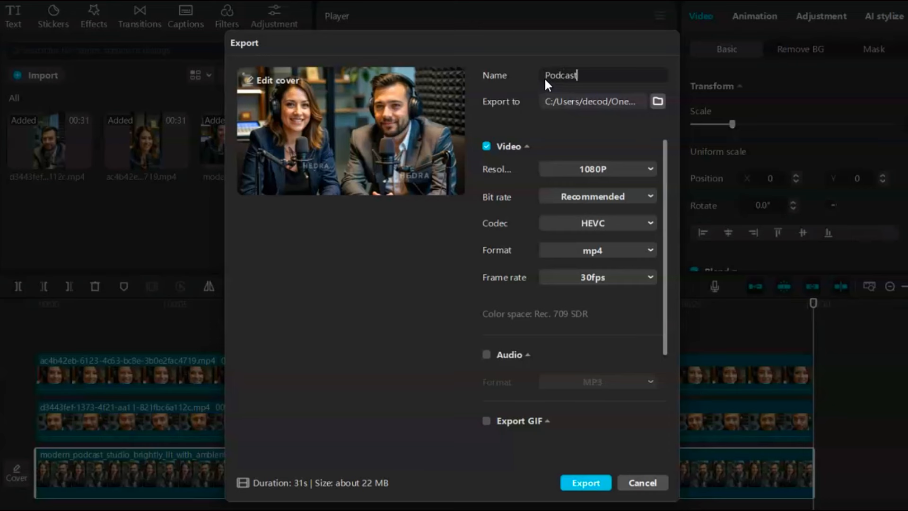
pyautogui.click(586, 483)
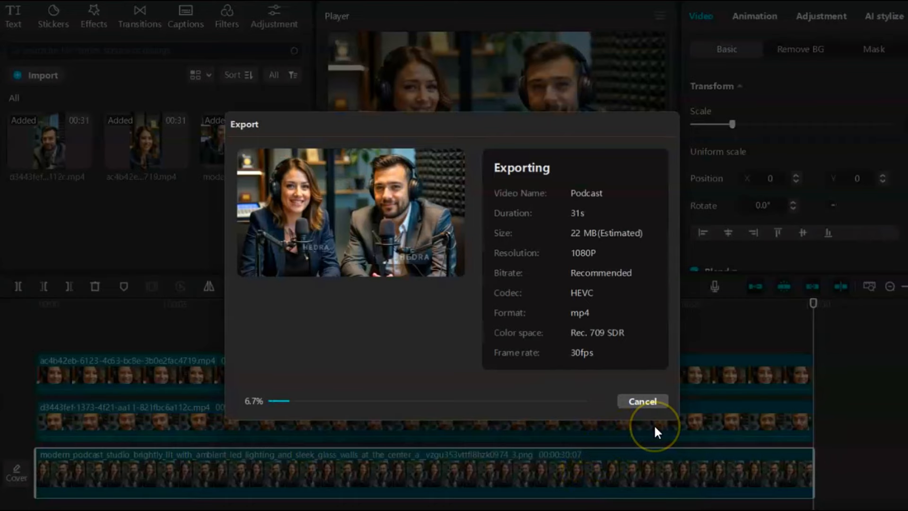